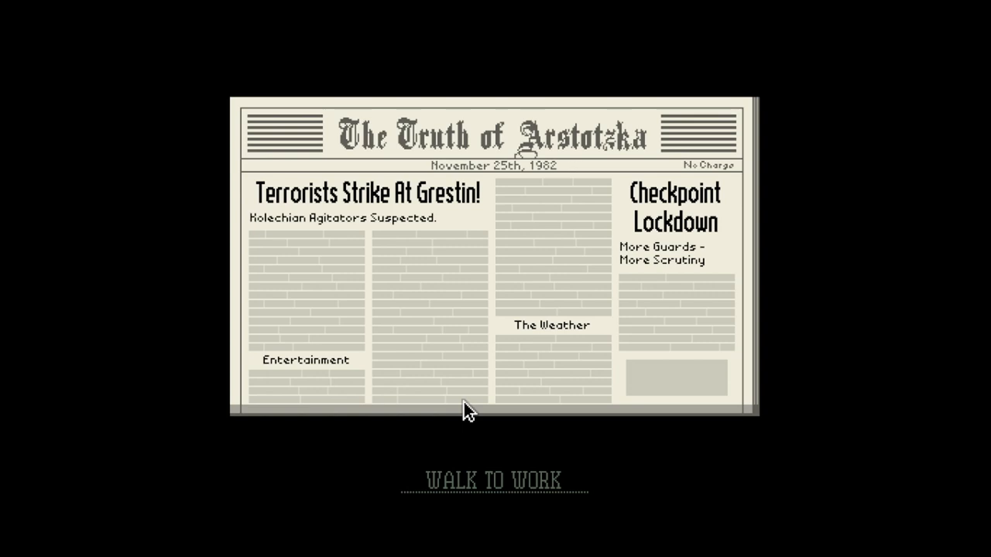
mouse_move(488, 457)
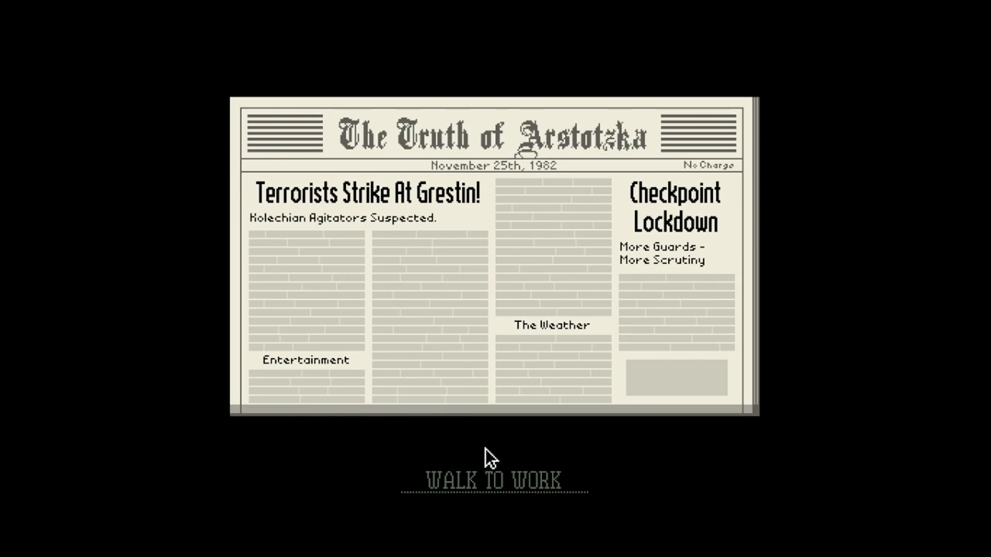
Step: Walk to work from the November 25th newspaper to begin the day
left_click(495, 478)
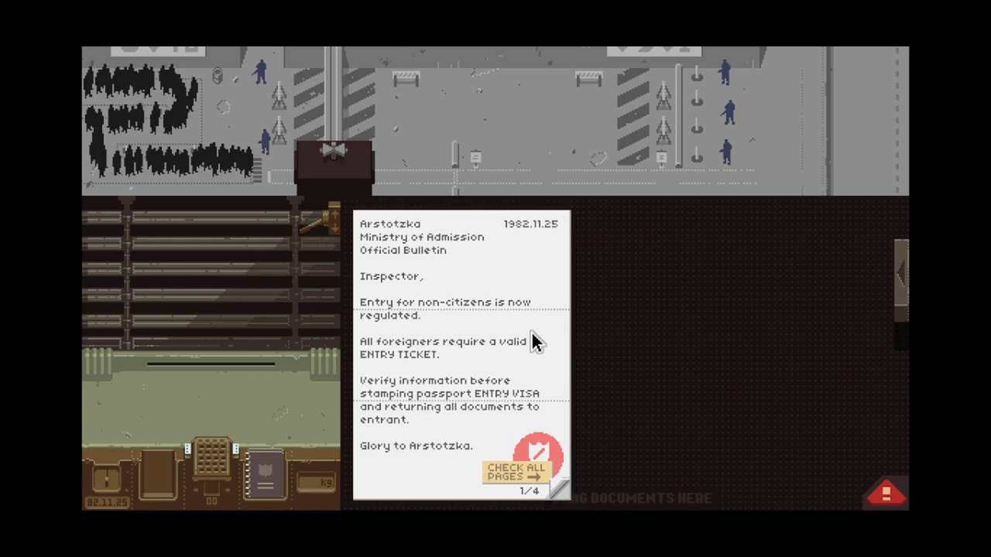
mouse_move(569, 379)
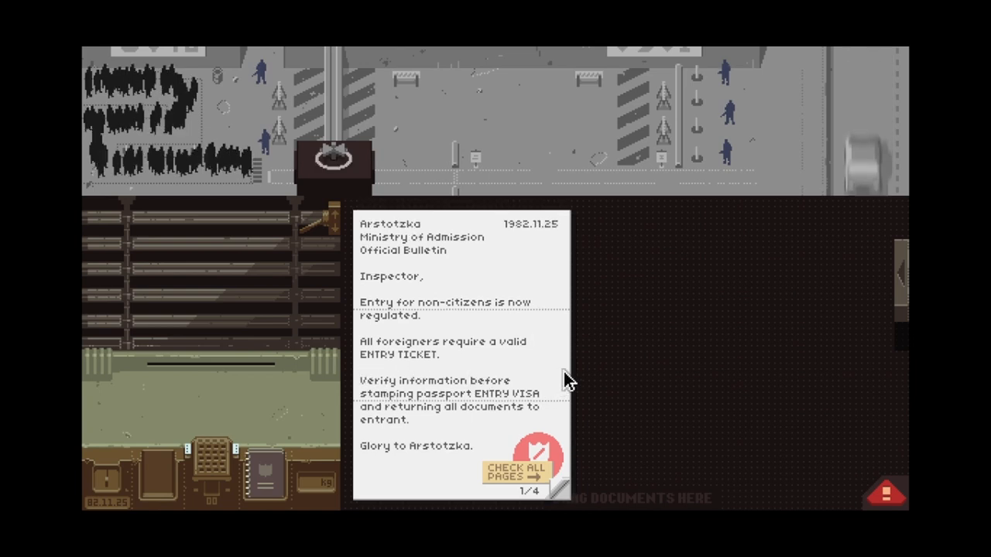
mouse_move(468, 321)
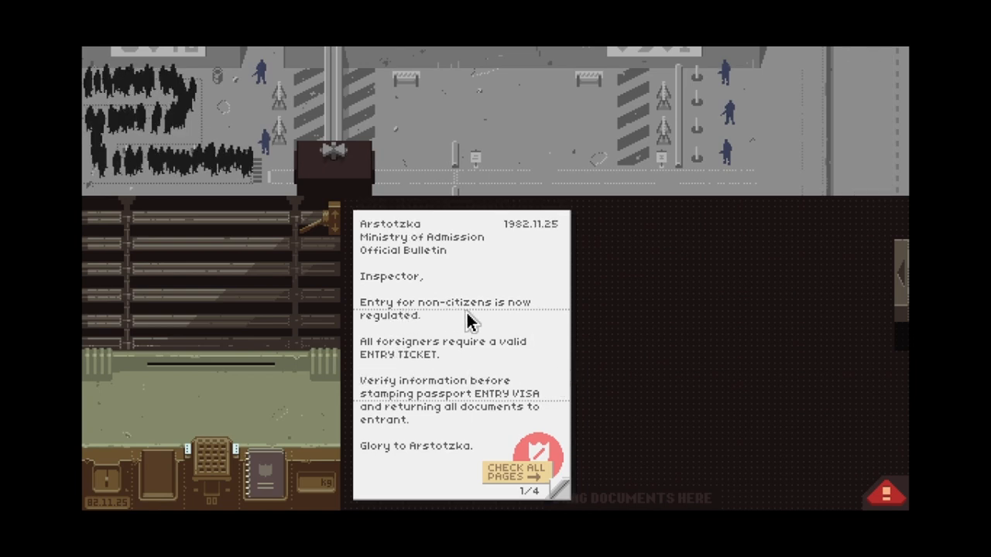
mouse_move(426, 364)
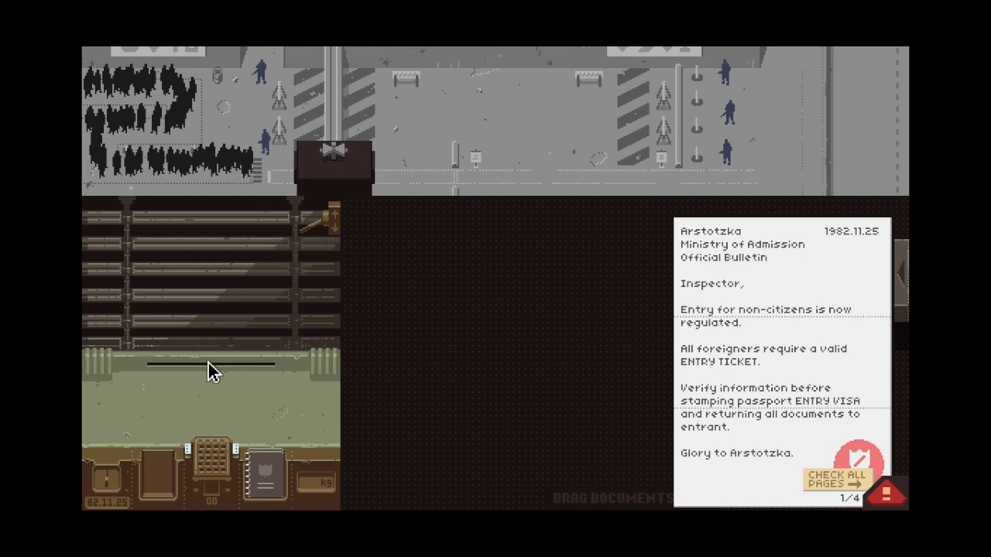
mouse_move(300, 494)
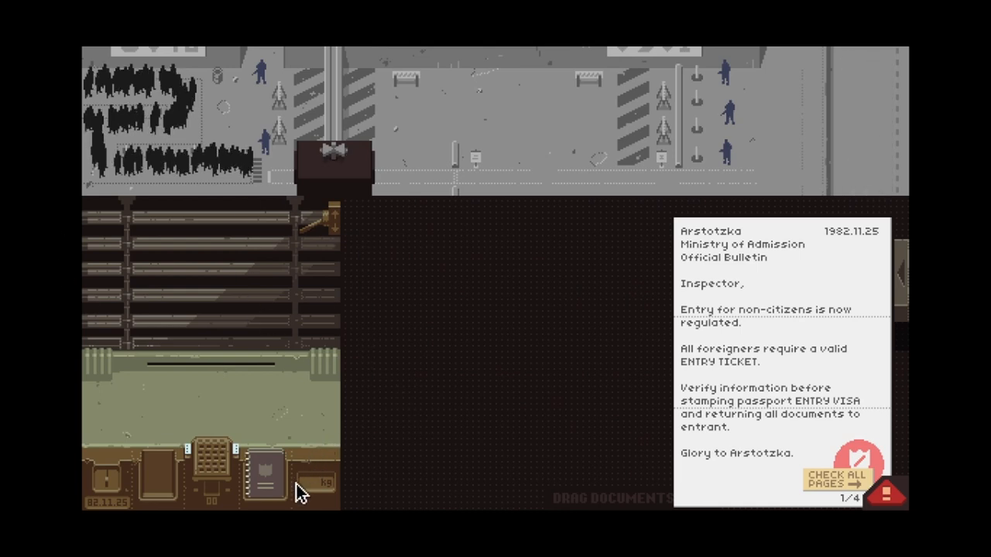
mouse_move(461, 435)
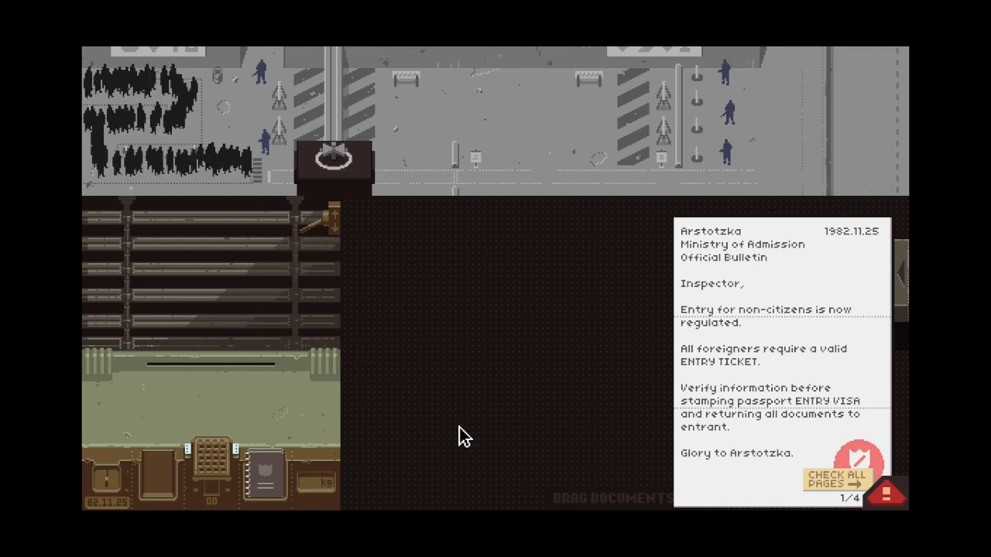
mouse_move(759, 99)
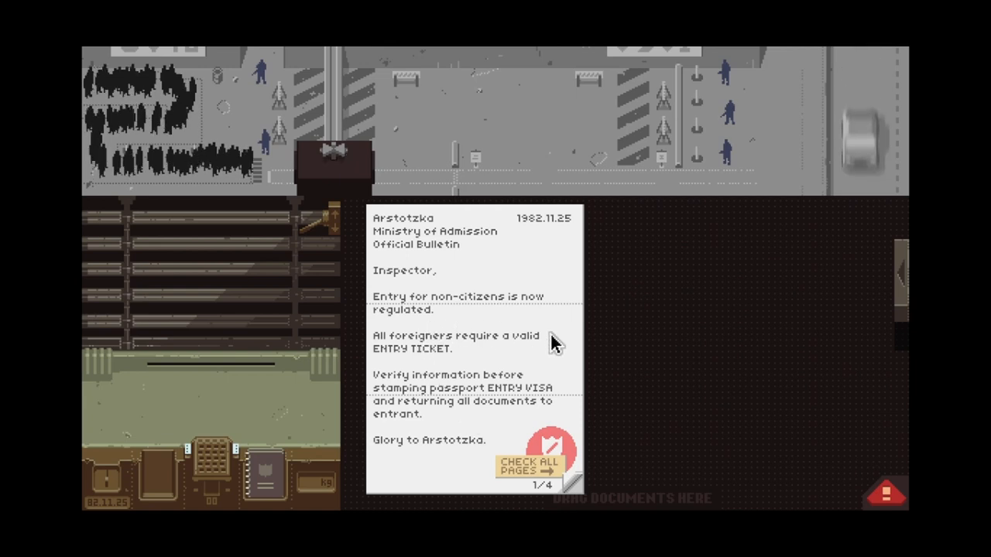
mouse_move(391, 364)
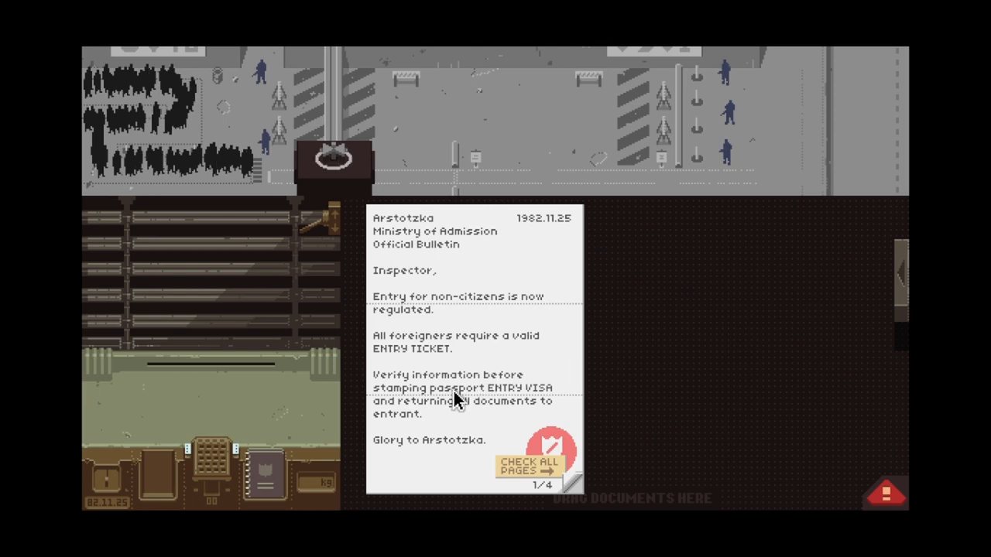
Step: Drag the Ministry of Admission bulletin to the desk's right-hand edge
left_click_drag(456, 399, 646, 380)
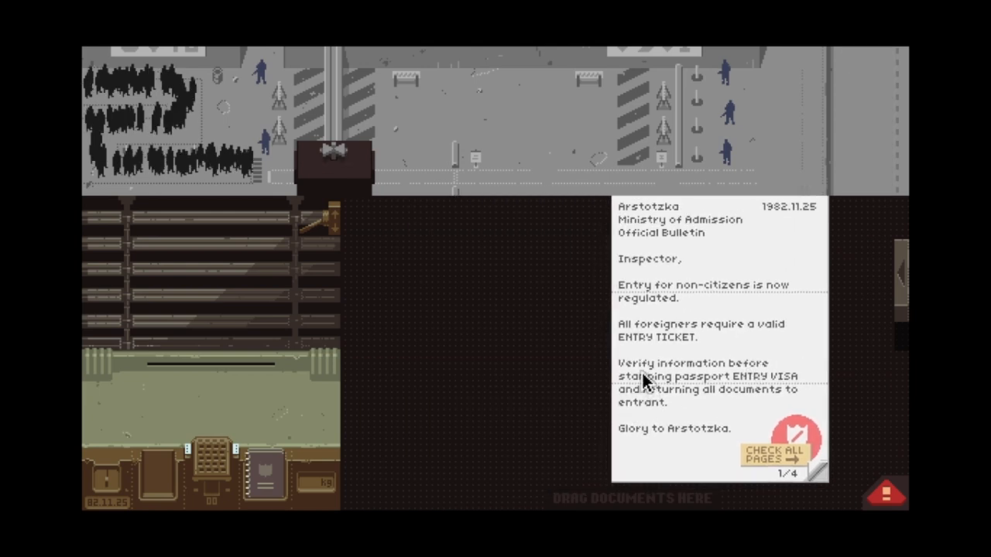
mouse_move(743, 399)
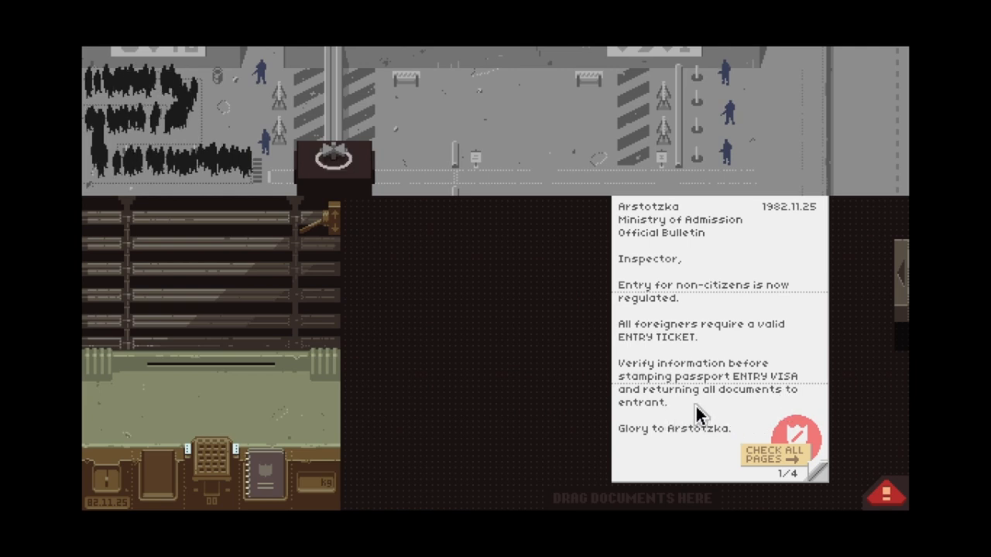
mouse_move(731, 476)
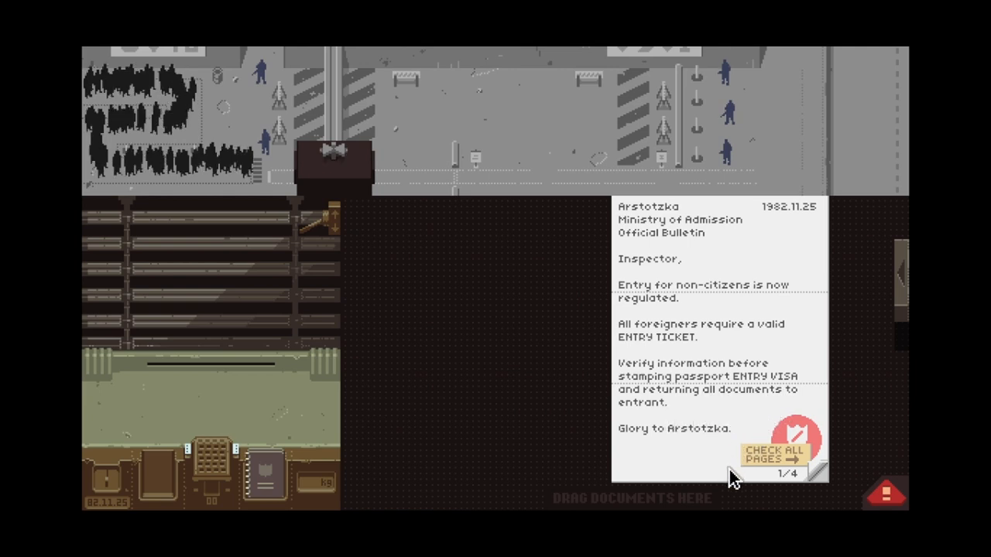
mouse_move(702, 420)
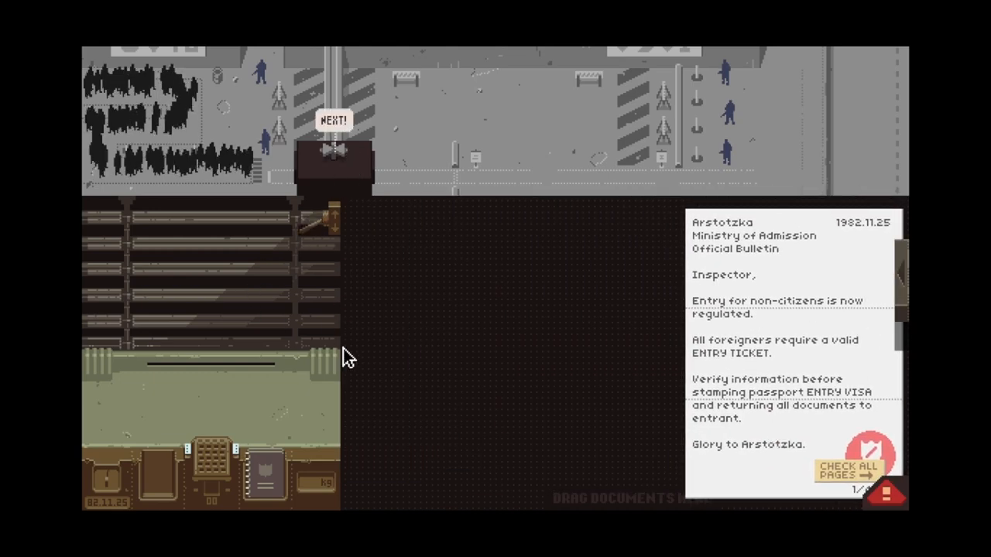
Step: Call the entrant and overlay her United Federation passport with her entry ticket
left_click(333, 120)
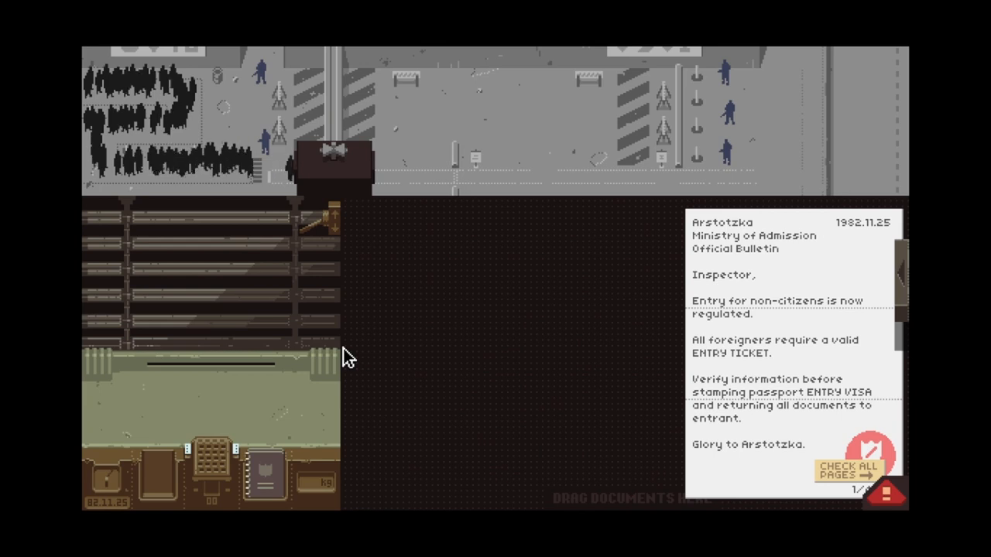
mouse_move(331, 379)
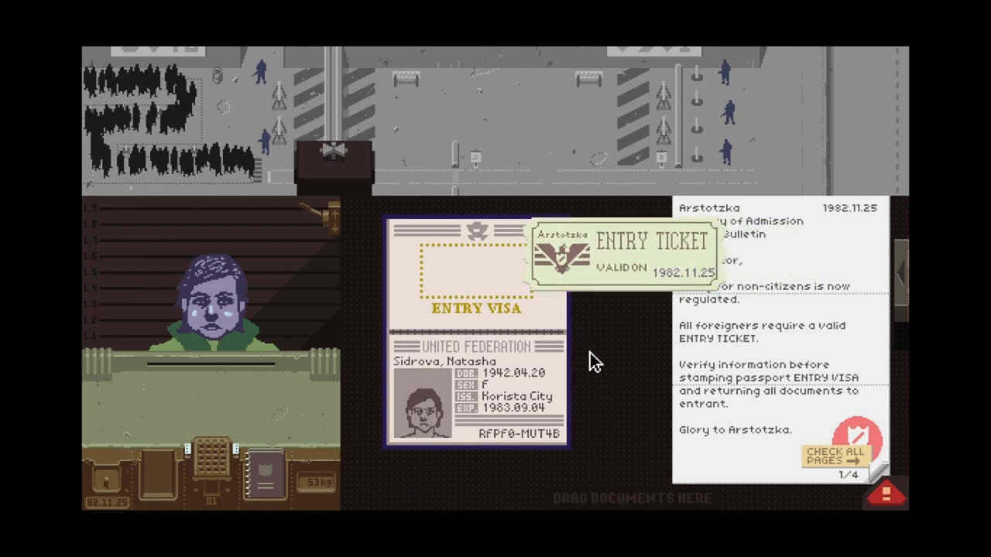
left_click_drag(623, 255, 603, 242)
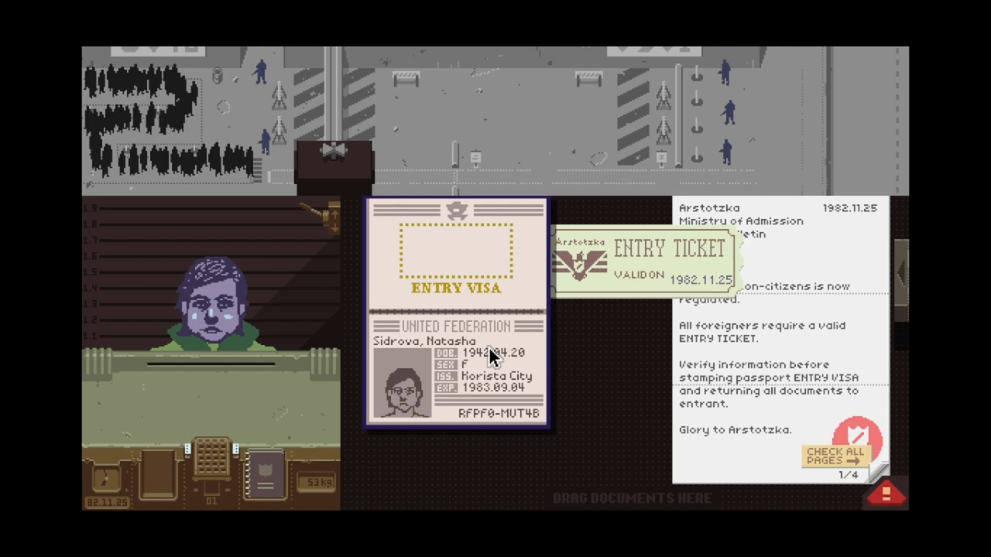
mouse_move(486, 414)
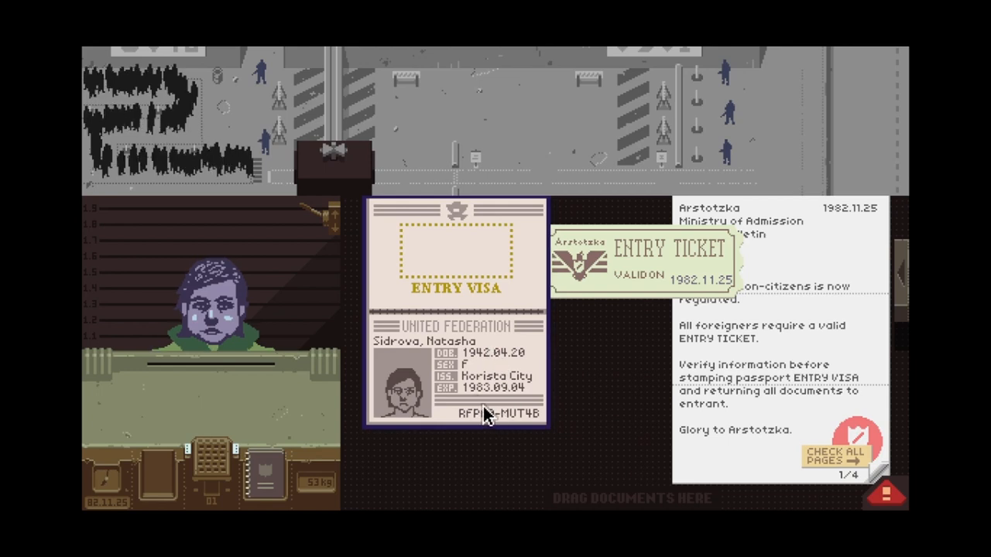
left_click_drag(658, 255, 526, 255)
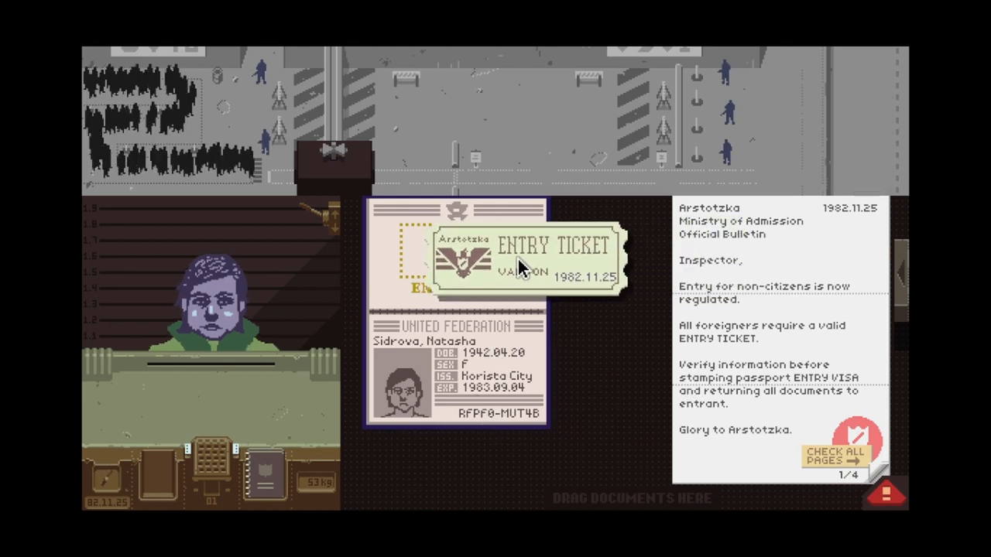
left_click_drag(526, 267, 542, 283)
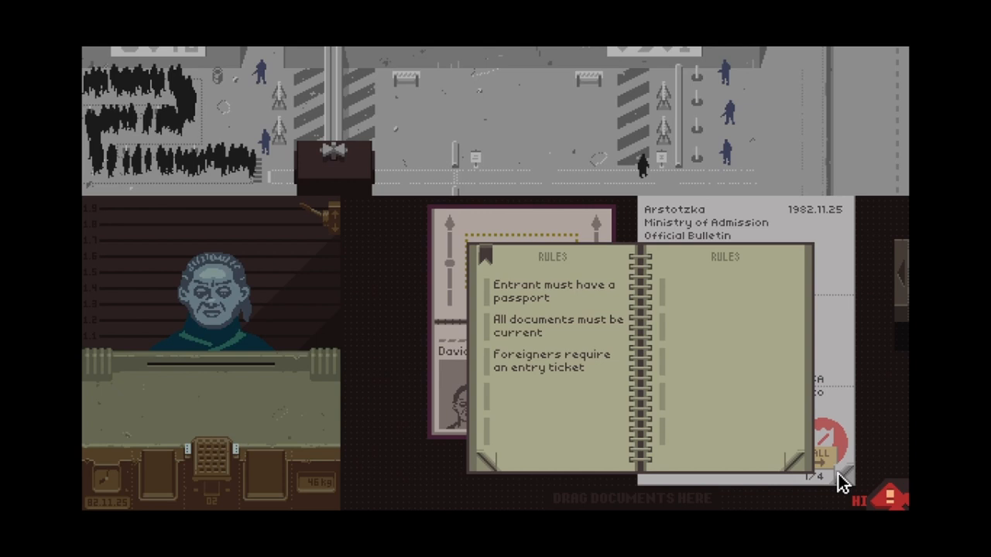
Step: Close the rulebook, line up the Kolechian passport's visa and stamp it APPROVED
left_click(551, 361)
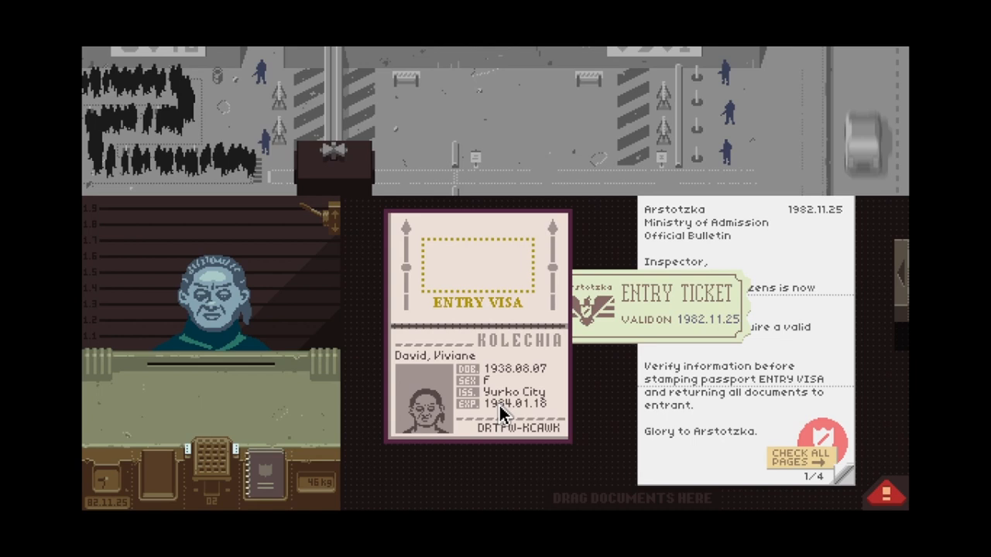
mouse_move(345, 472)
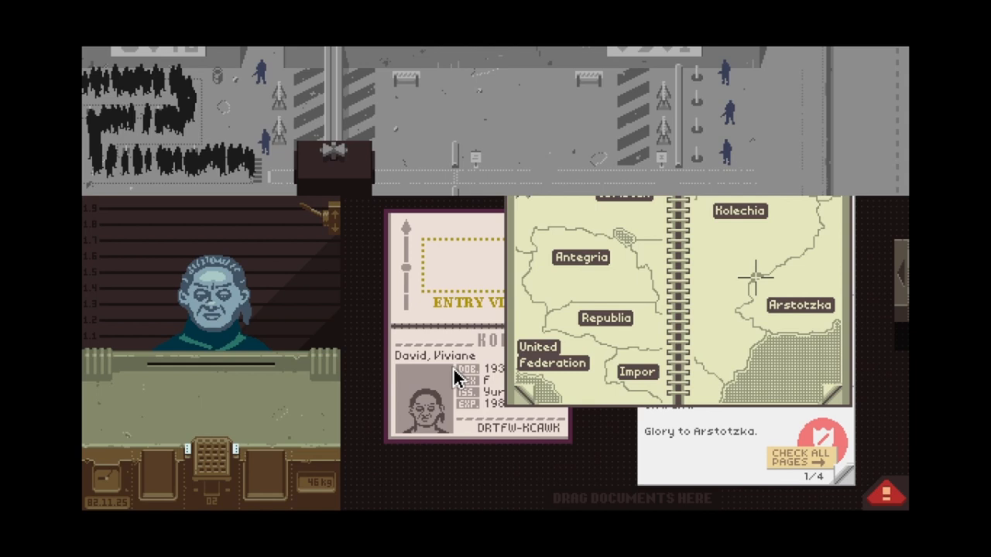
left_click_drag(445, 387, 445, 364)
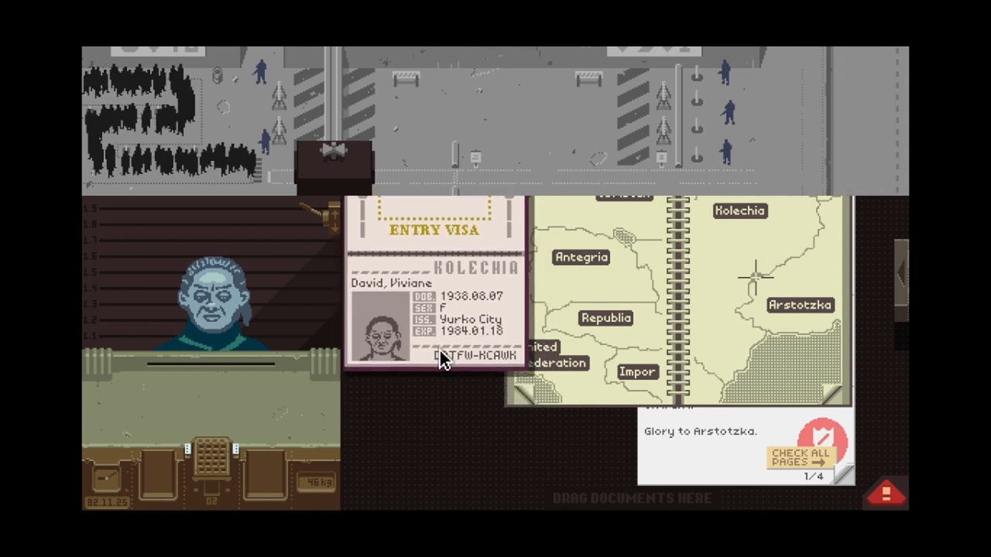
left_click_drag(441, 363, 441, 344)
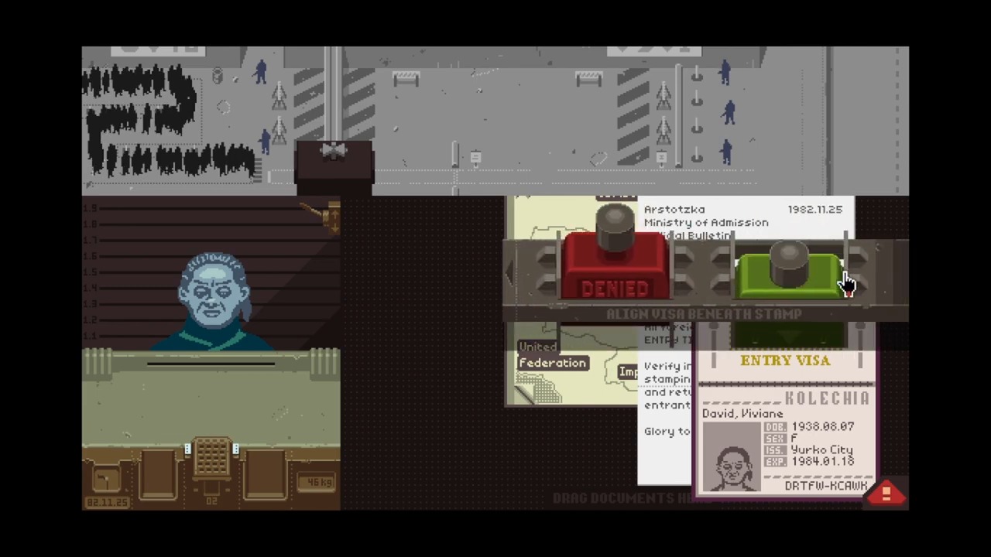
left_click(789, 279)
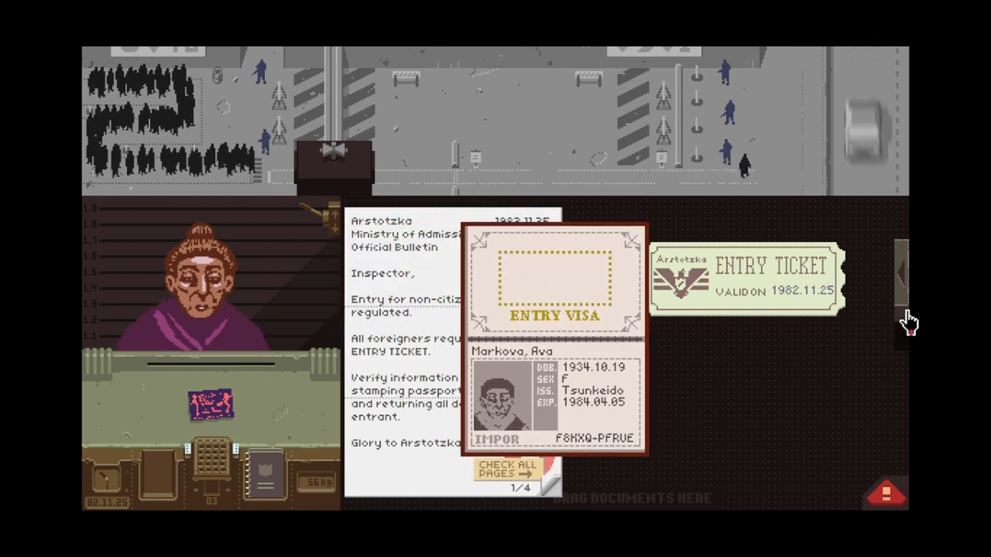
Step: Return the woman's passport and ticket, then move her Pink Vice card to the counter
left_click_drag(553, 344, 782, 430)
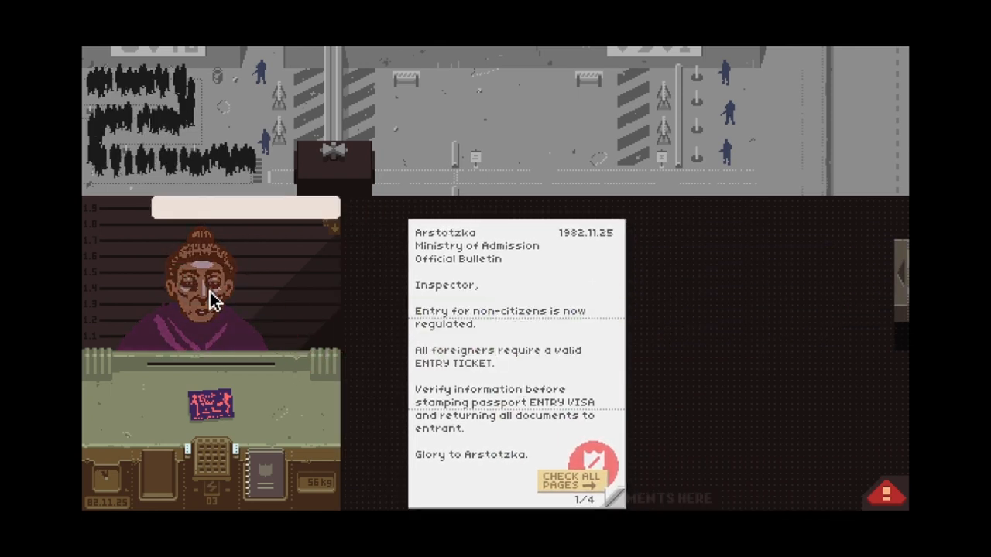
left_click(211, 403)
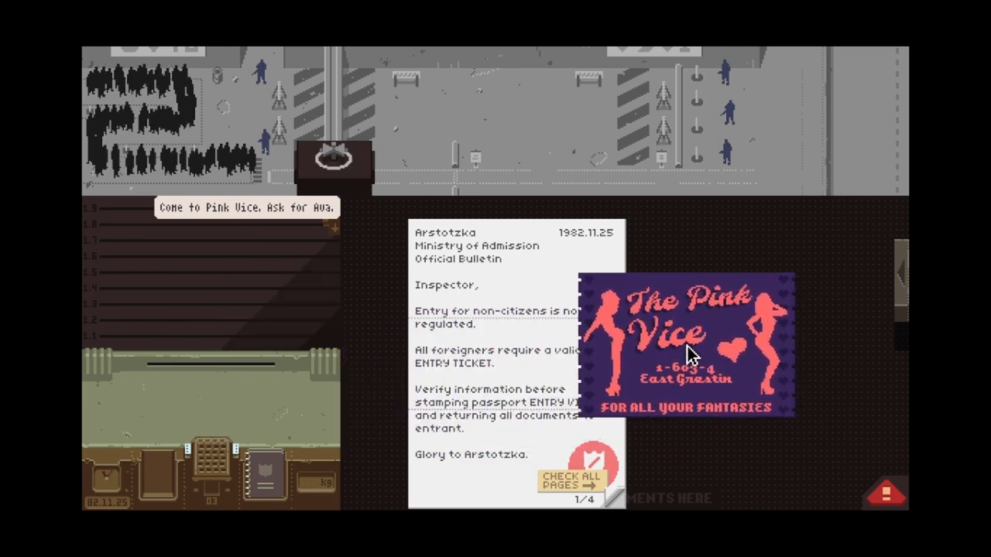
left_click_drag(689, 349, 147, 406)
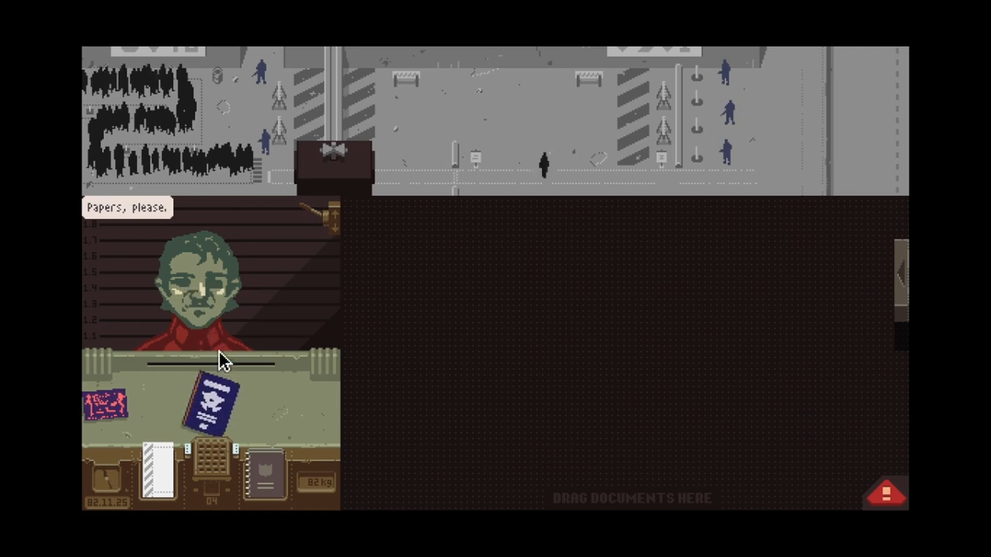
Step: Bring the United Federation passport onto the desk and position it for reading
left_click_drag(213, 403, 599, 364)
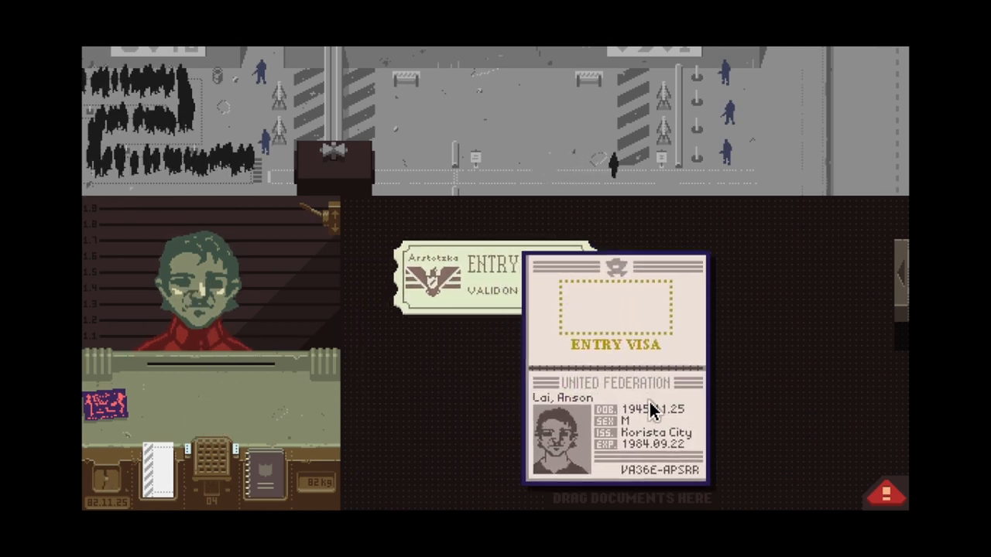
left_click_drag(615, 372, 669, 309)
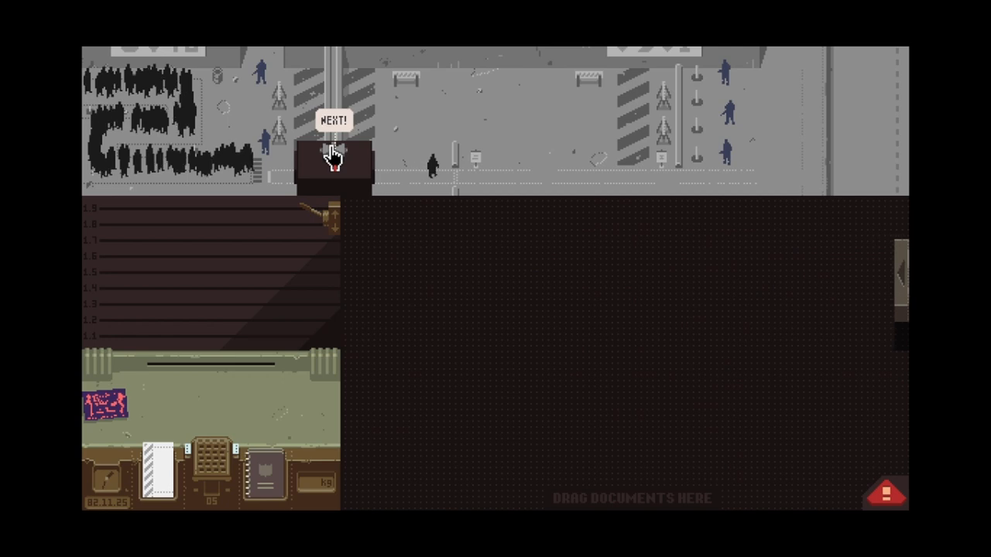
Step: Call Tully Grimski and spread his Impor passport and entry ticket across the desk
left_click(333, 151)
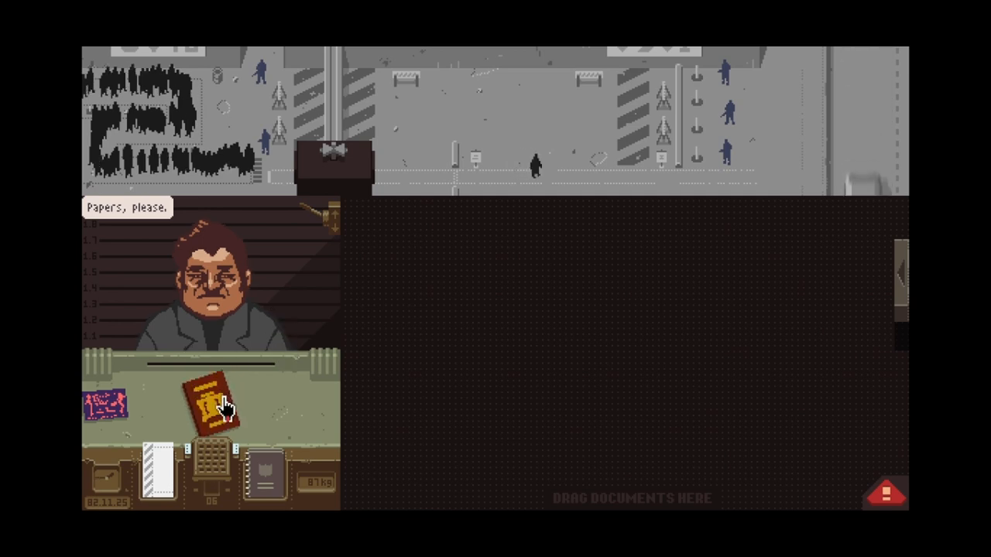
left_click_drag(213, 406, 487, 349)
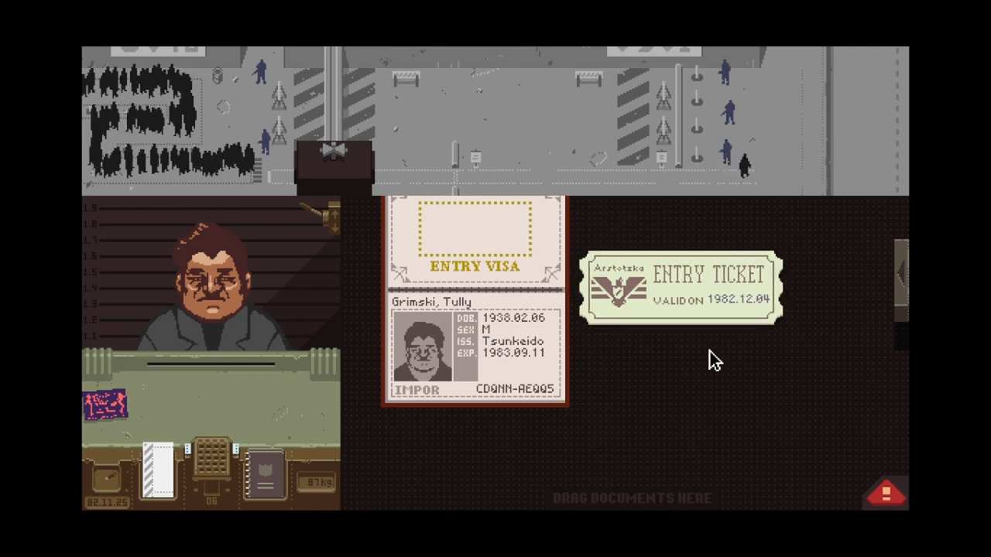
left_click_drag(476, 309, 750, 410)
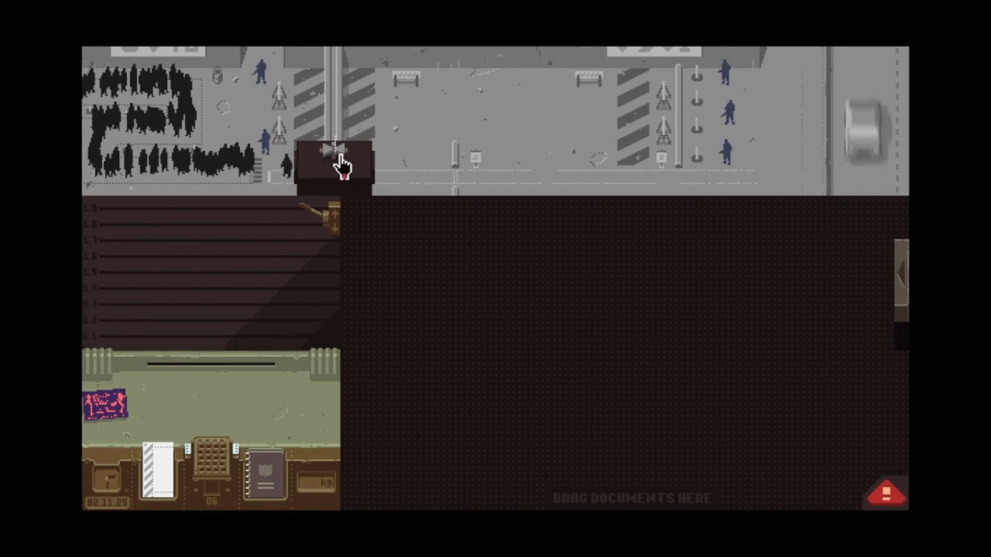
mouse_move(321, 294)
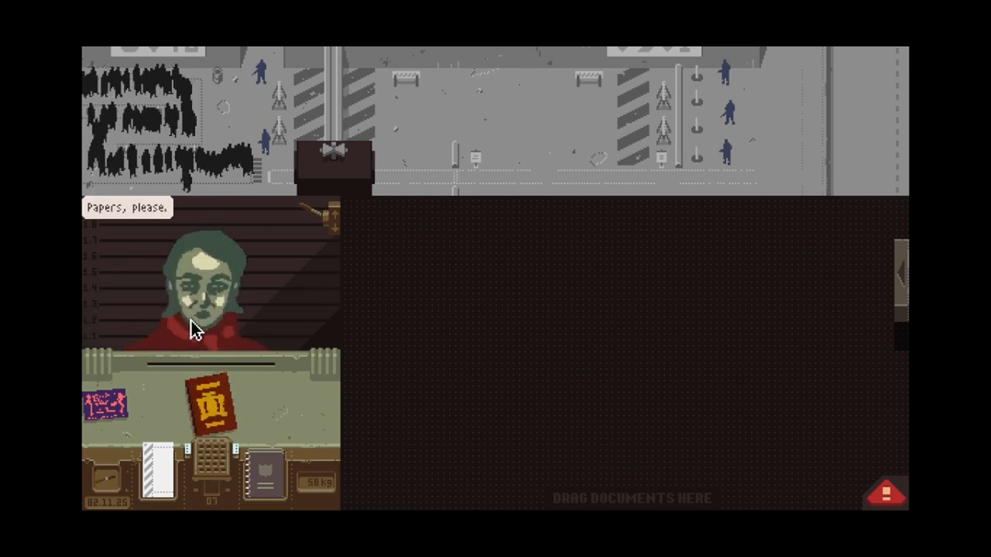
Step: Bring the woman's red passport from the counter onto the desk
left_click_drag(209, 406, 615, 341)
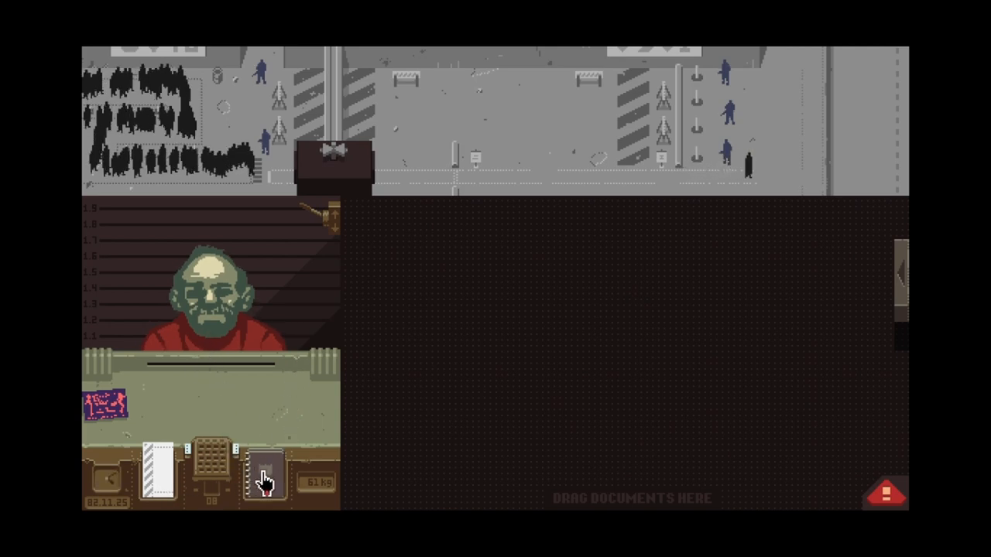
Step: Open the inspector's rulebook from the tray and review its pages
left_click(265, 476)
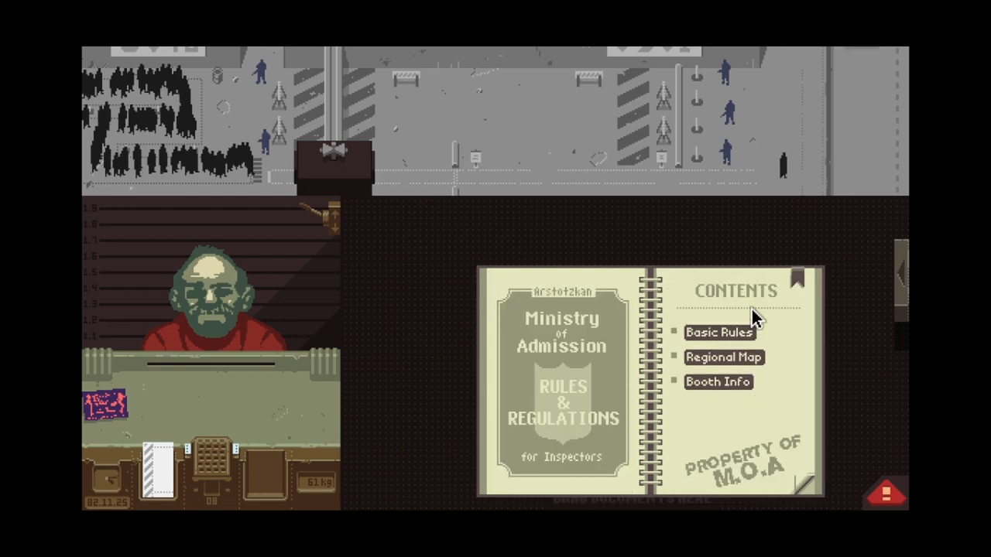
left_click(718, 332)
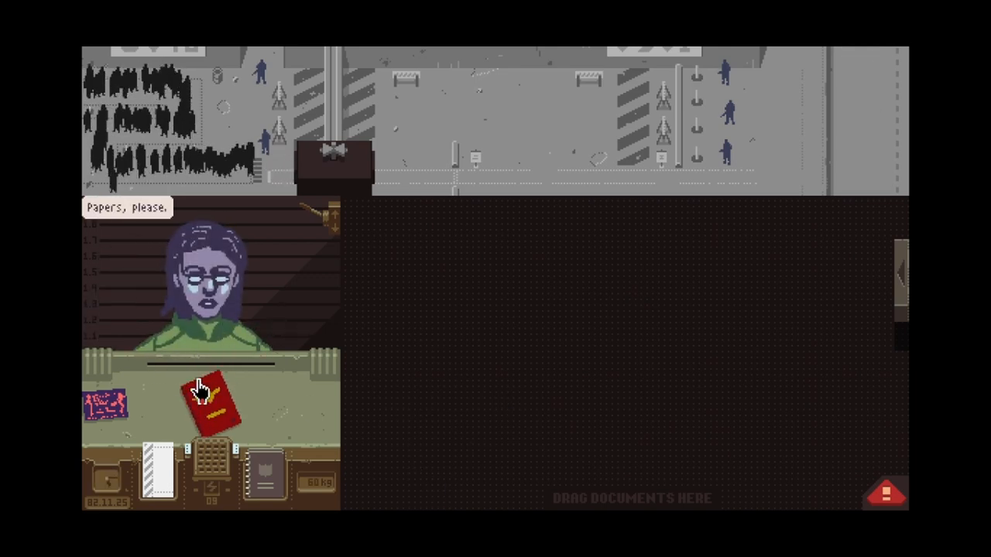
Step: Bring the Obristan passport onto the desk and move it toward the stamping area
left_click_drag(209, 406, 631, 368)
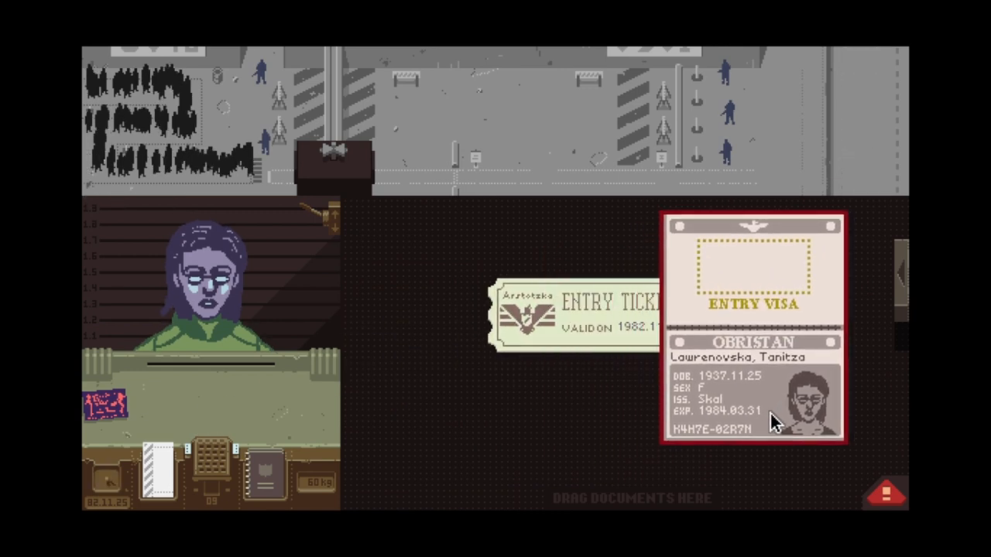
left_click(265, 472)
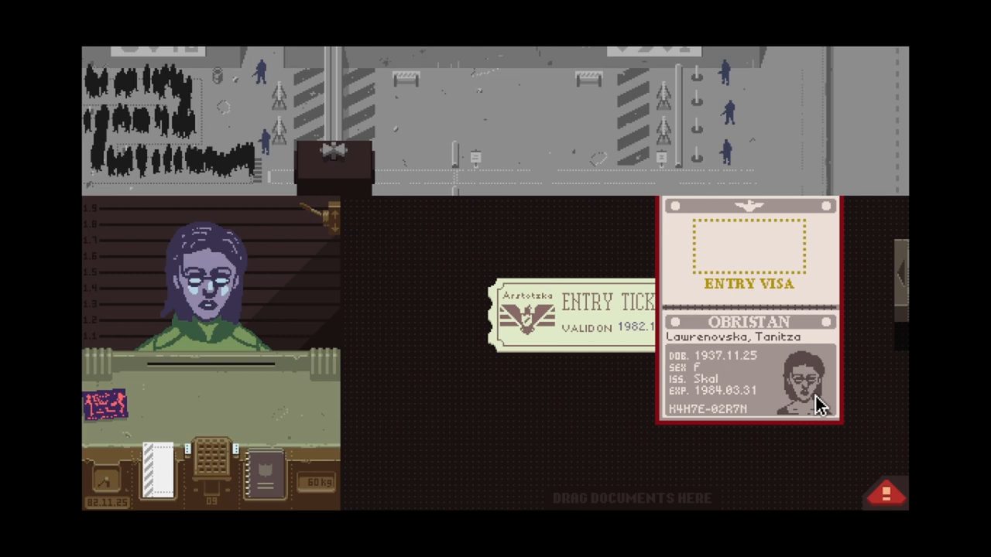
left_click_drag(573, 310, 774, 356)
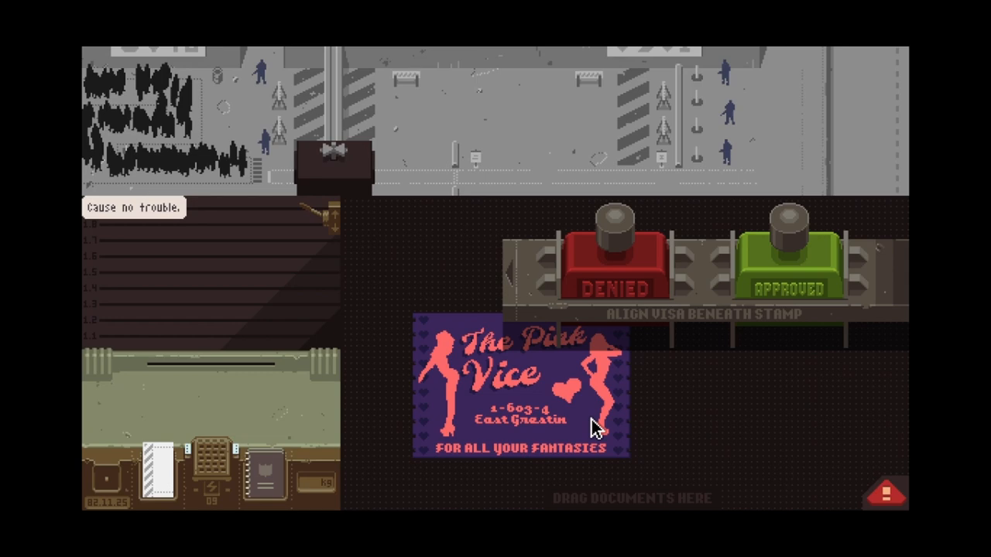
mouse_move(627, 420)
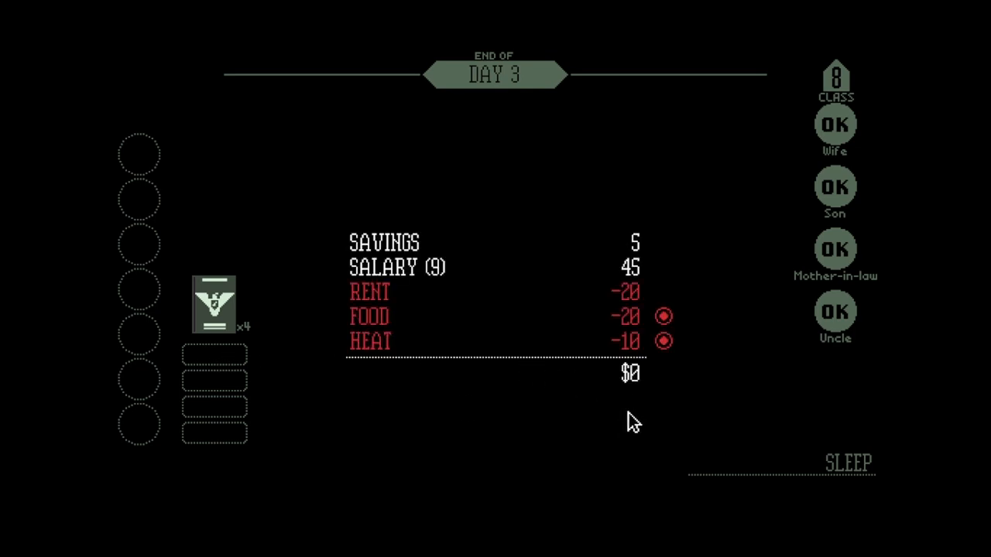
mouse_move(835, 138)
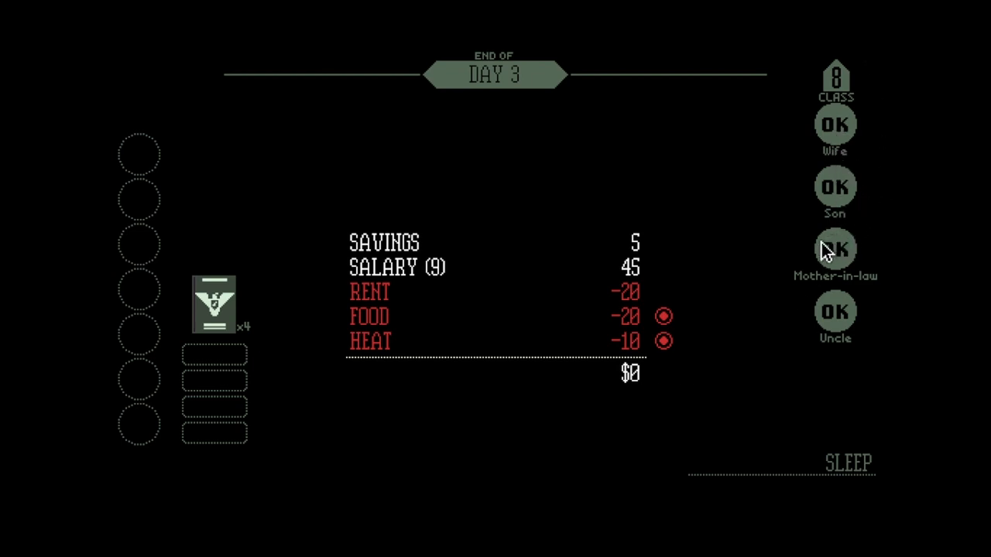
mouse_move(784, 249)
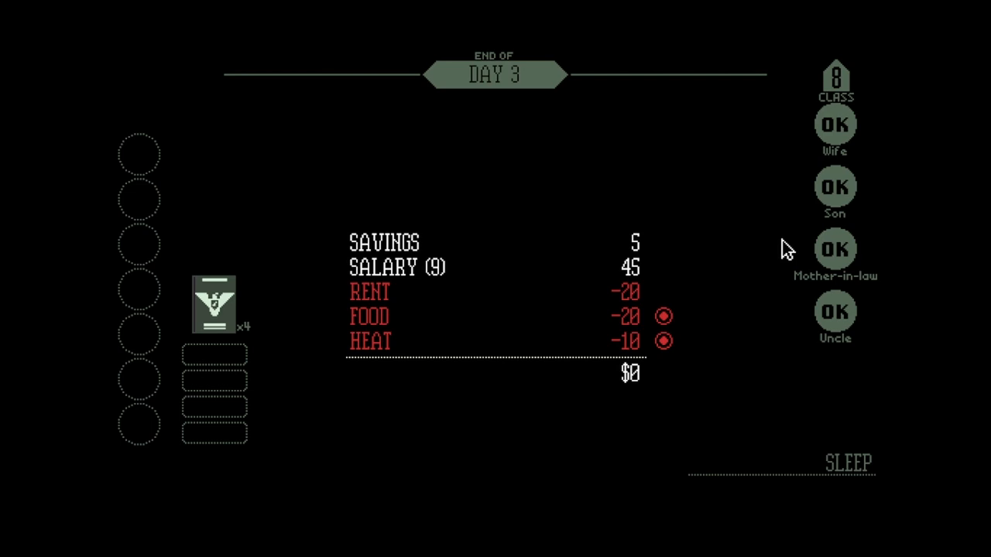
mouse_move(752, 245)
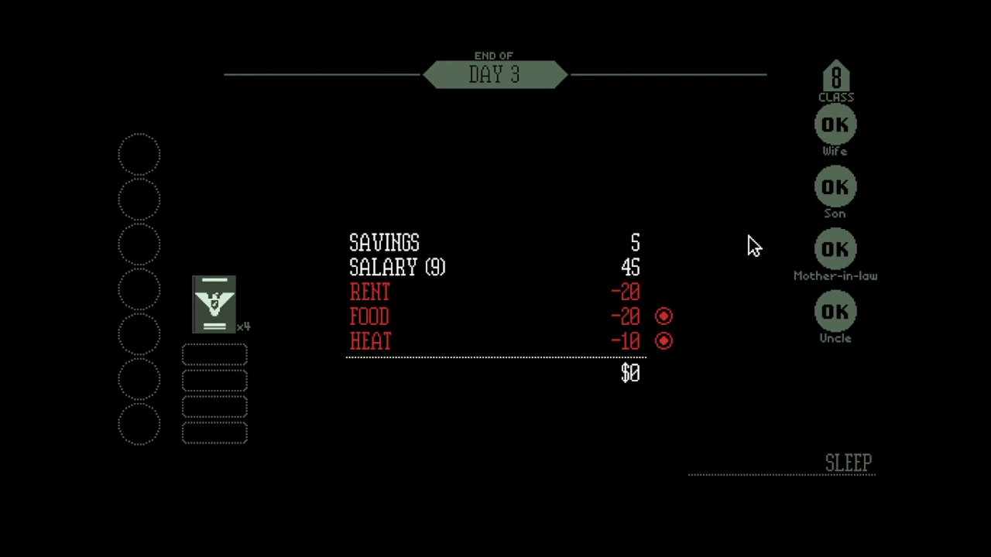
mouse_move(882, 484)
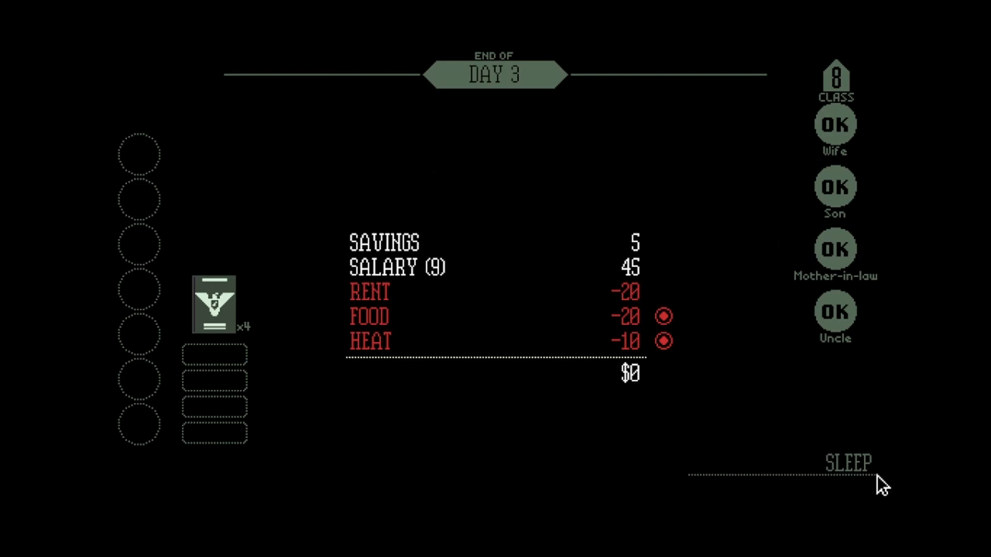
Step: Close Day 3 at $0 and go from the November 26th newspaper to Day 4
left_click(848, 462)
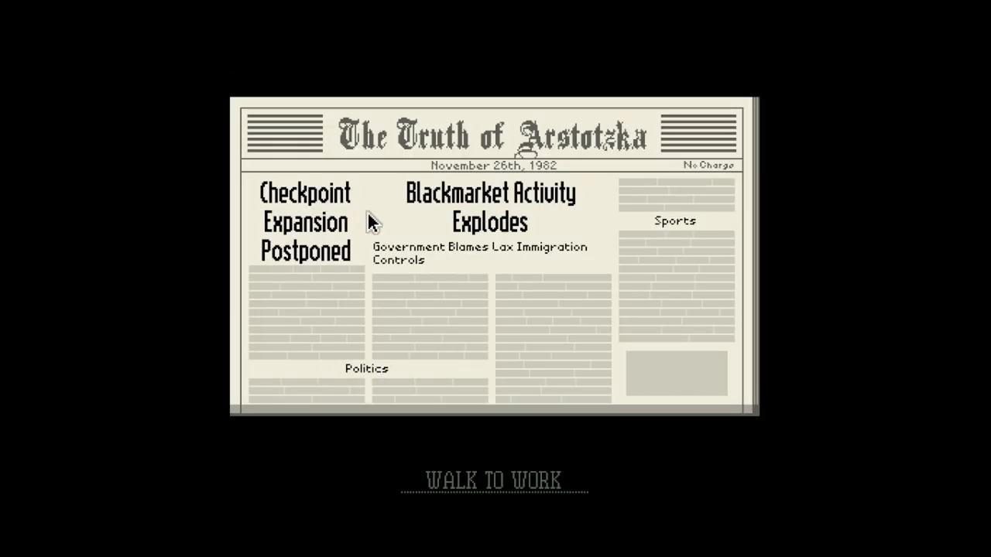
mouse_move(489, 435)
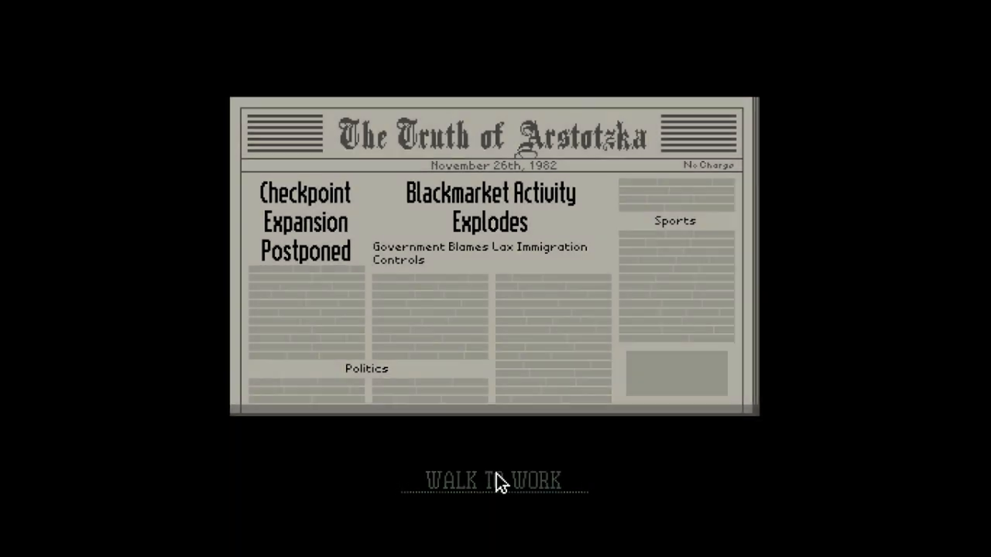
left_click(496, 478)
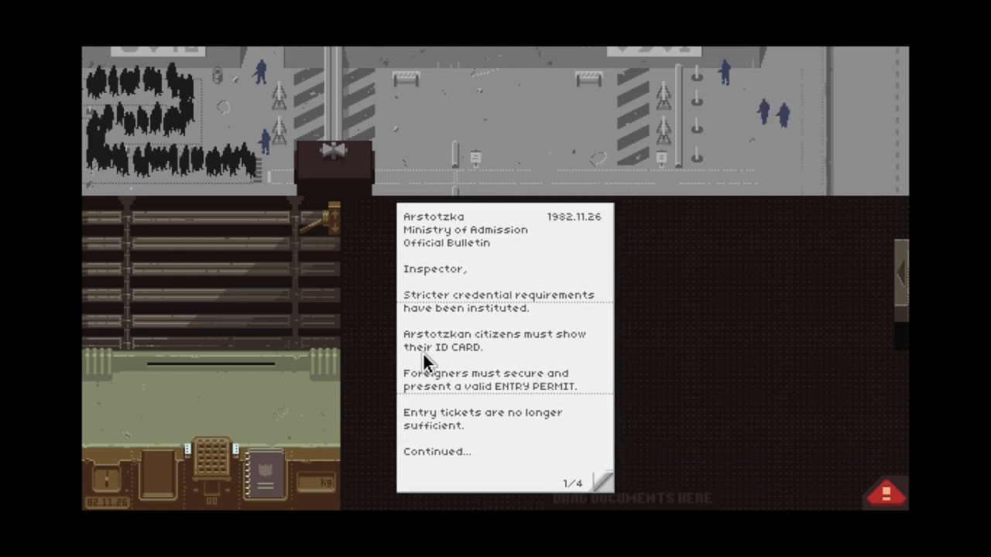
mouse_move(541, 329)
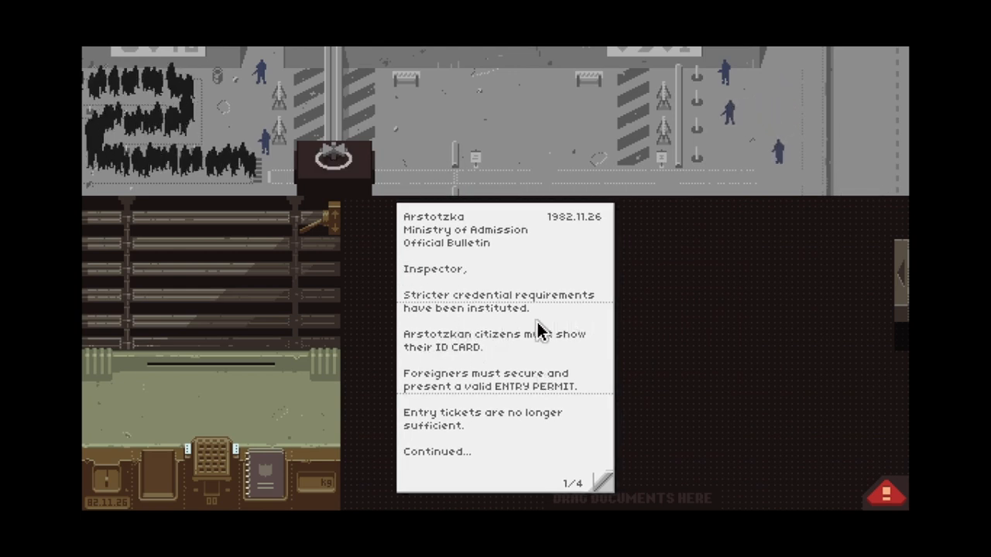
mouse_move(541, 364)
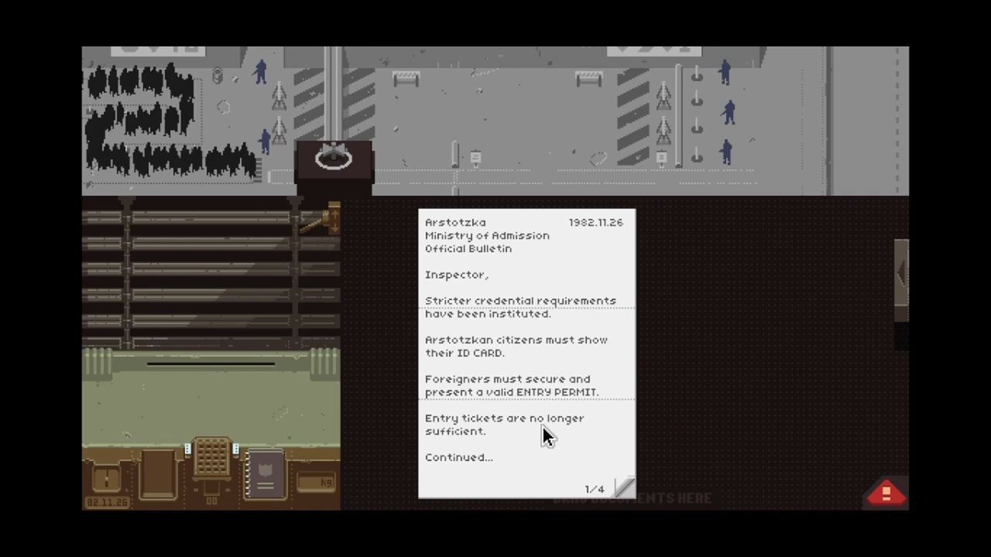
Step: Flip the Ministry bulletin to its stricter-credentials second page, then back to page one
left_click(616, 489)
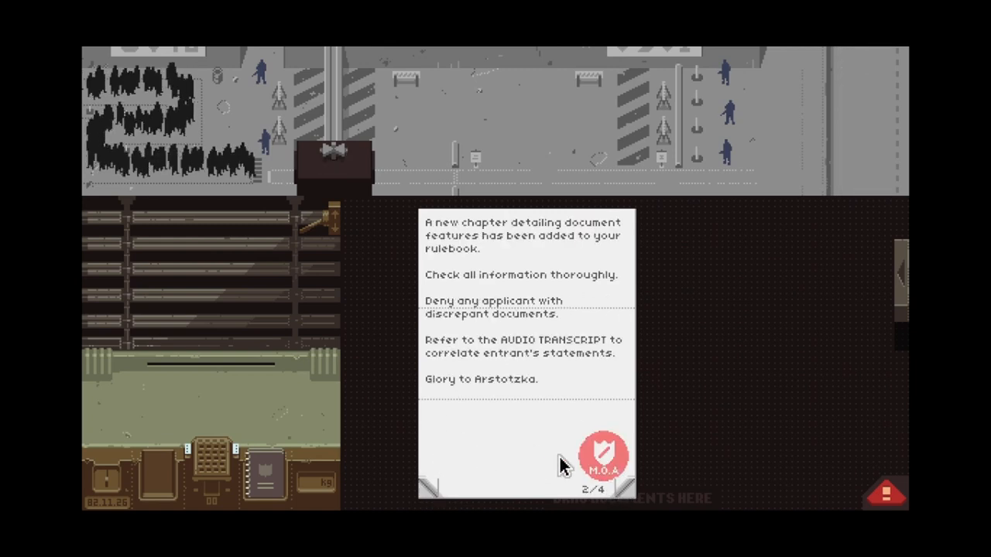
mouse_move(472, 364)
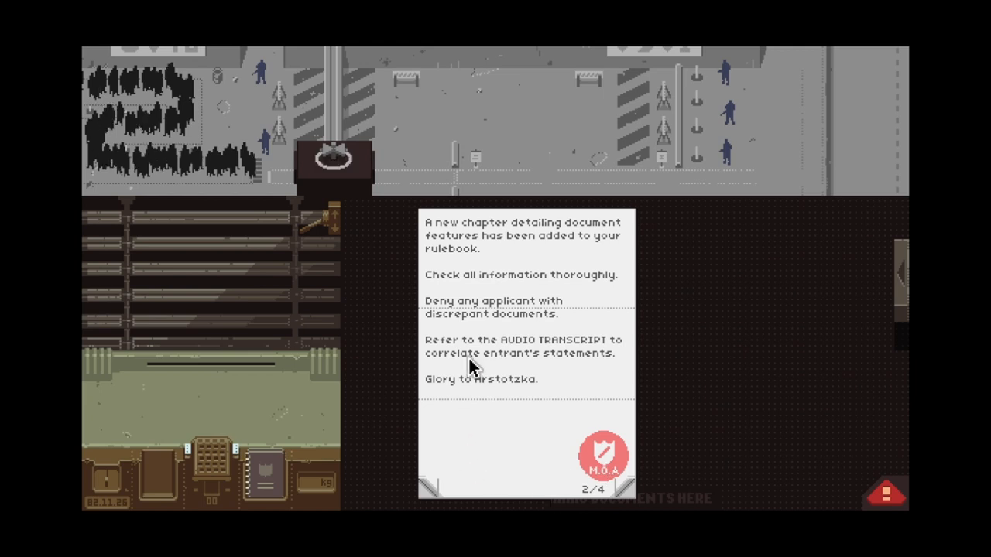
mouse_move(483, 363)
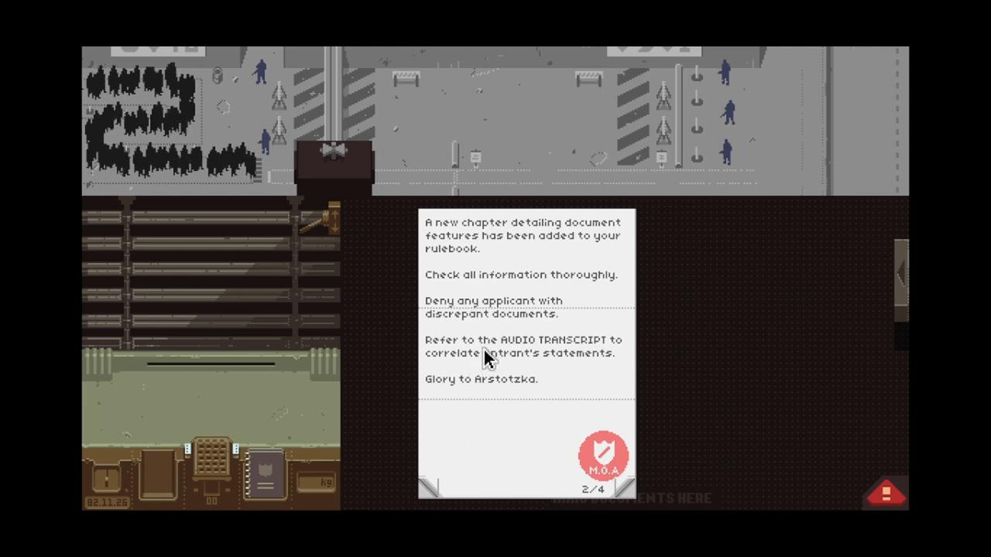
mouse_move(480, 277)
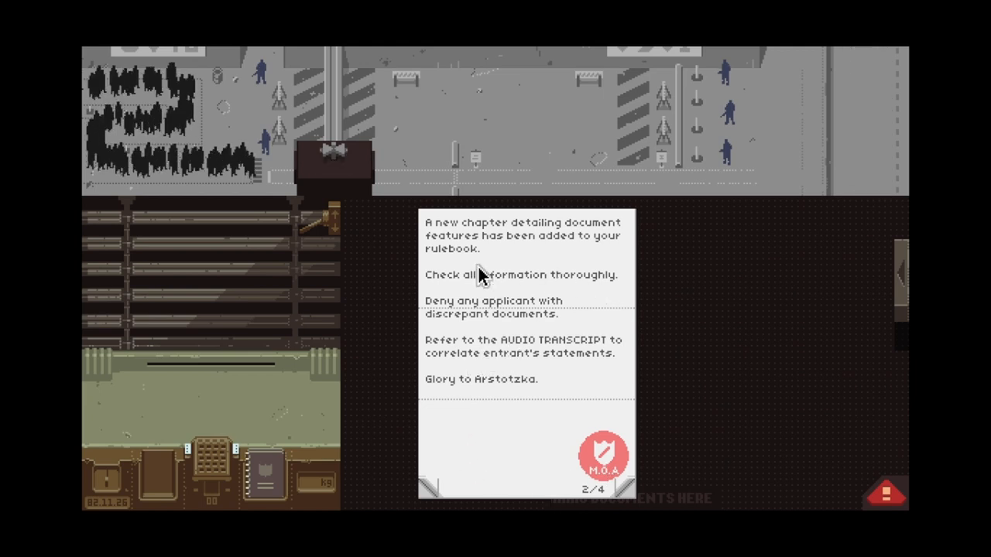
mouse_move(553, 244)
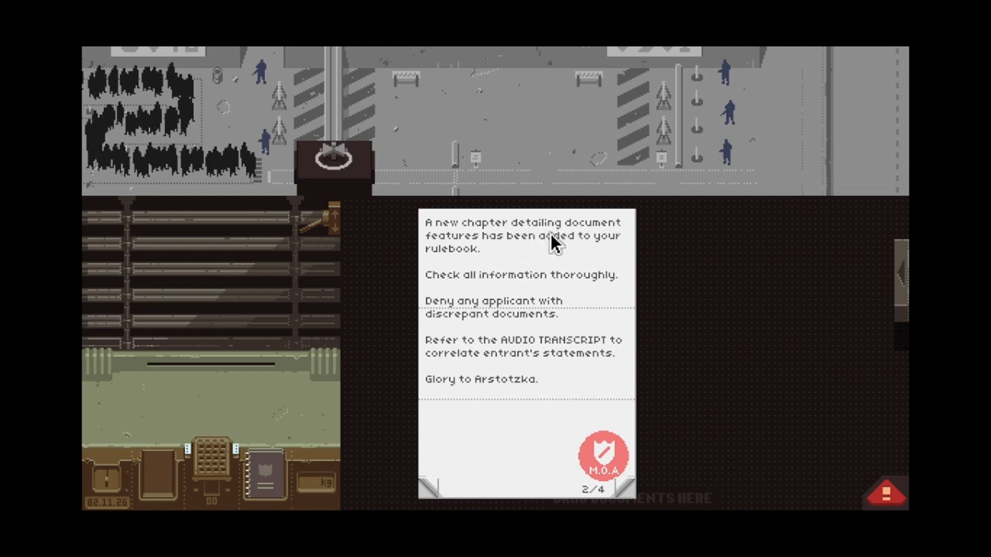
mouse_move(586, 250)
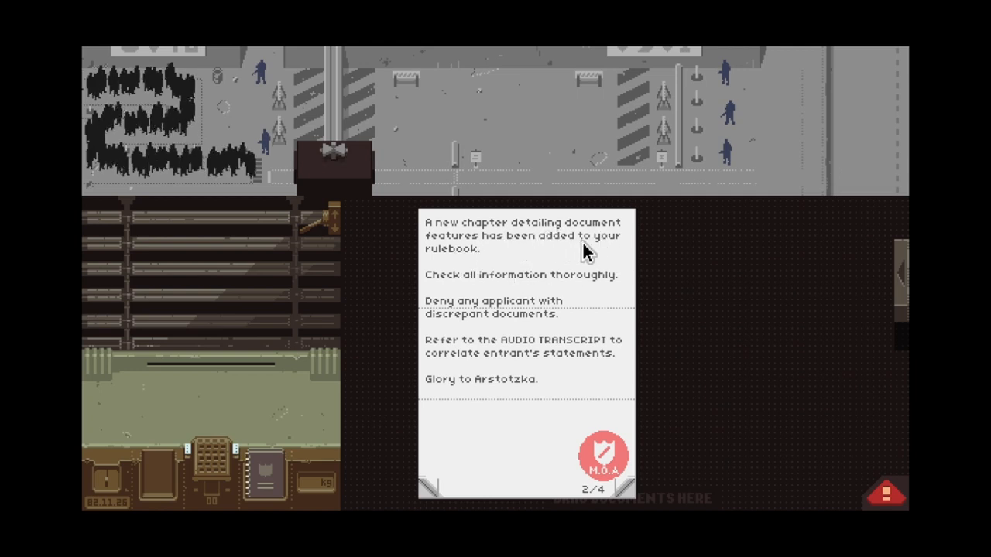
mouse_move(507, 313)
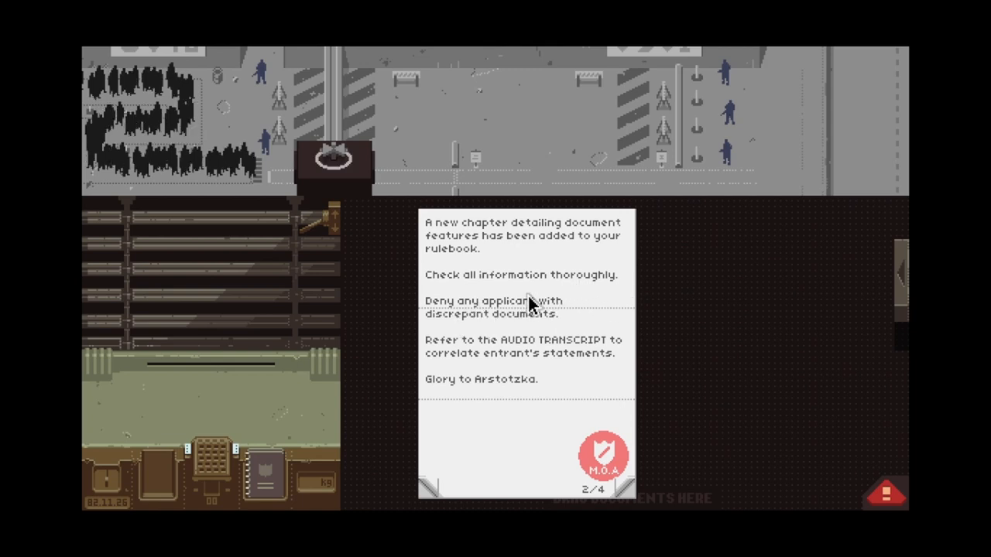
mouse_move(588, 320)
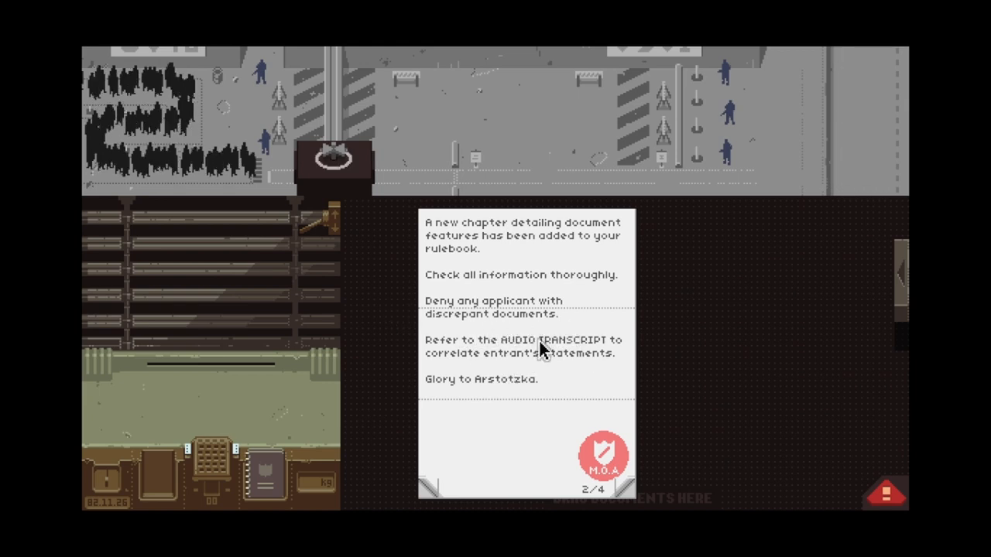
mouse_move(286, 472)
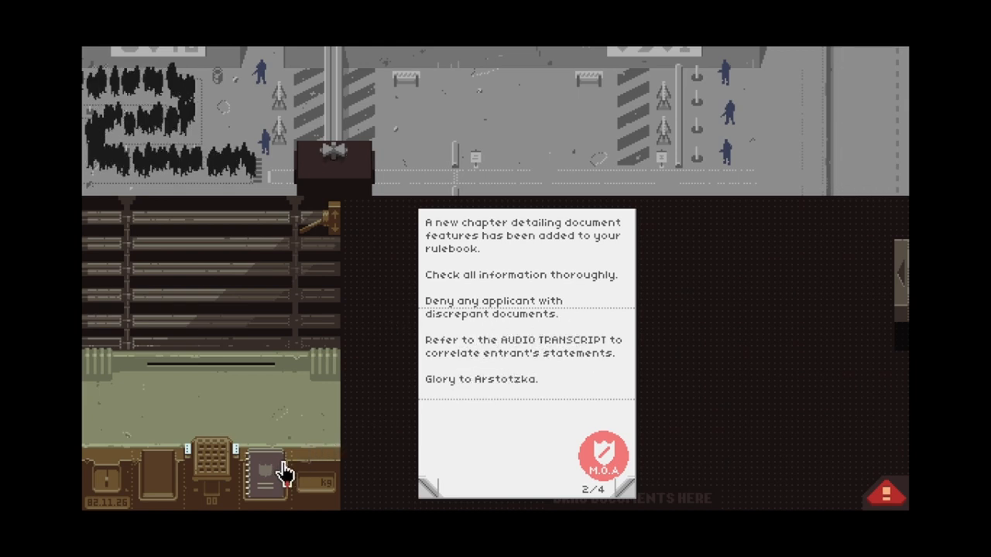
mouse_move(647, 378)
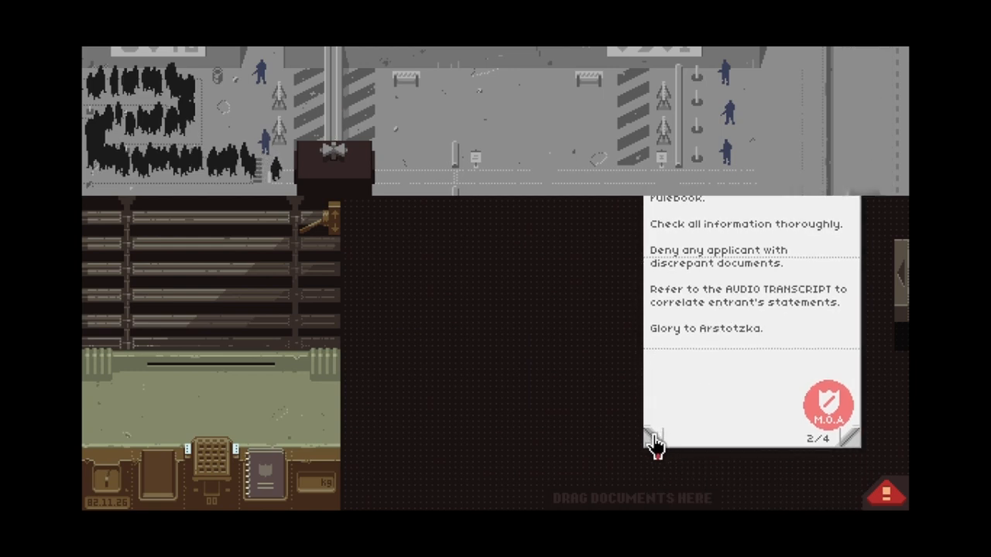
left_click(656, 437)
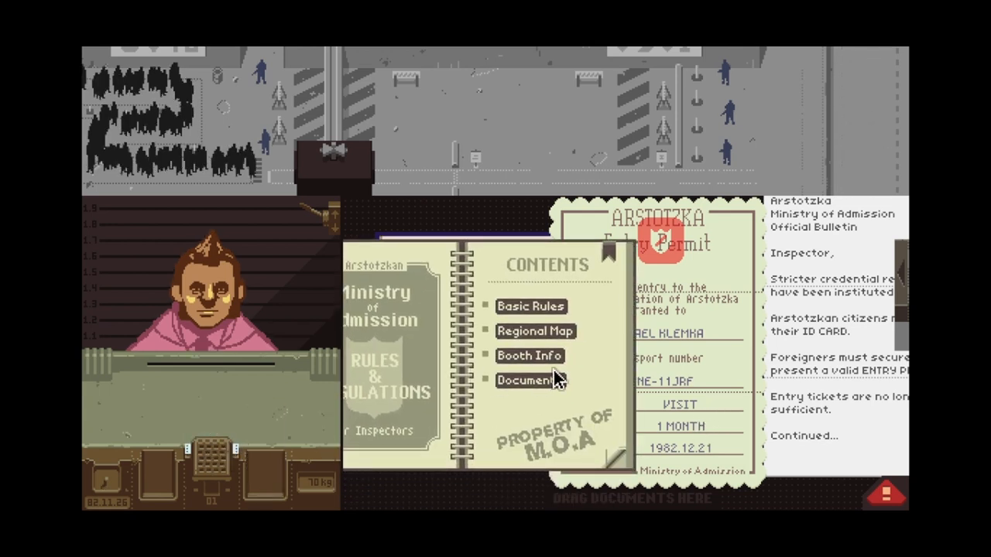
Step: Open the documents chapter and line up Michael Klemka's entry permit beside his passport
left_click(531, 307)
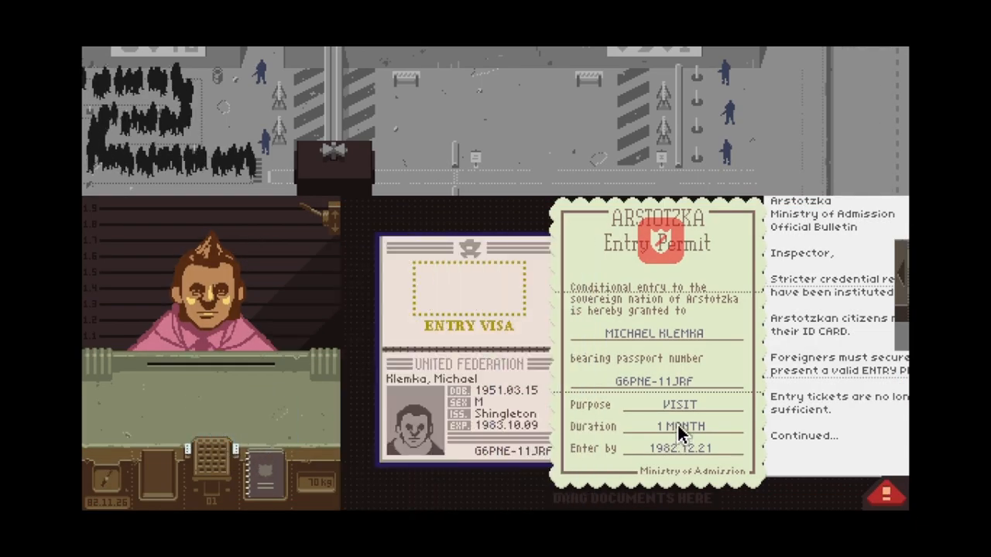
left_click_drag(656, 348, 735, 325)
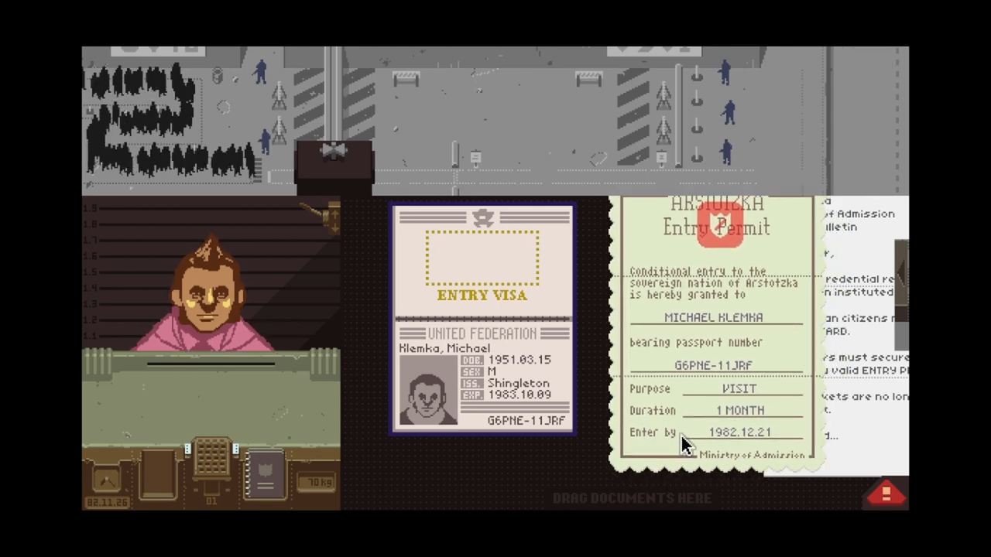
left_click_drag(682, 445, 701, 356)
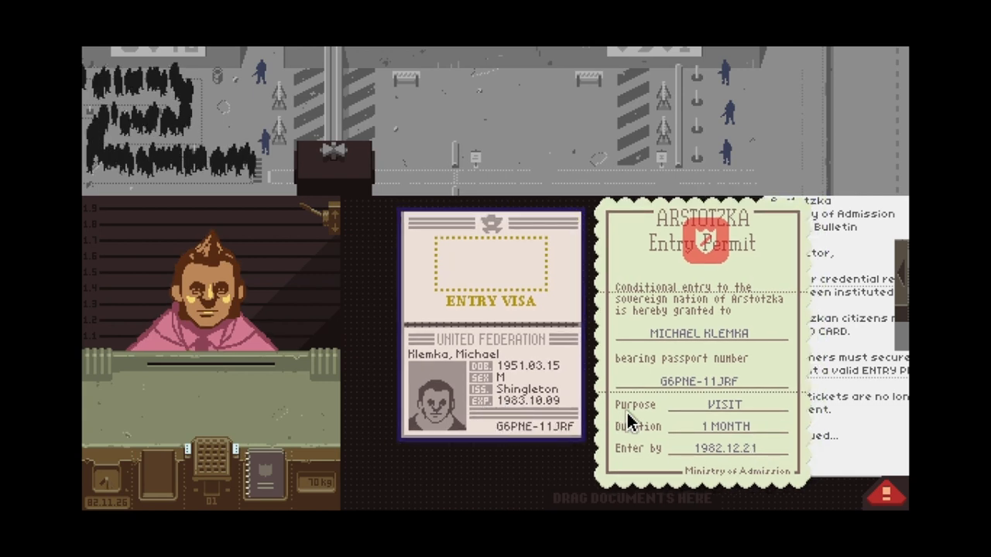
left_click_drag(492, 325, 612, 333)
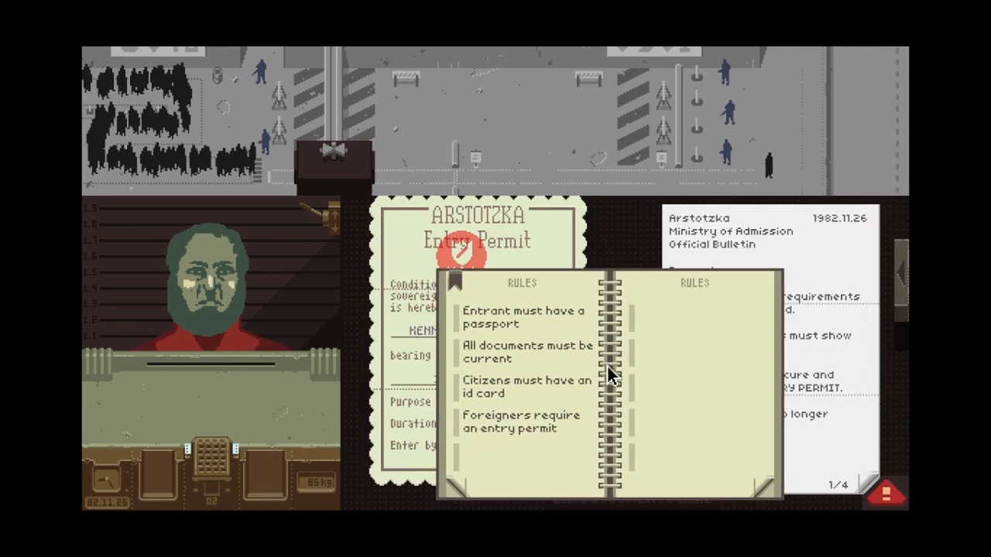
Step: Flag the bearded entrant's empty counter against 'Entrant must have a passport'
left_click(885, 495)
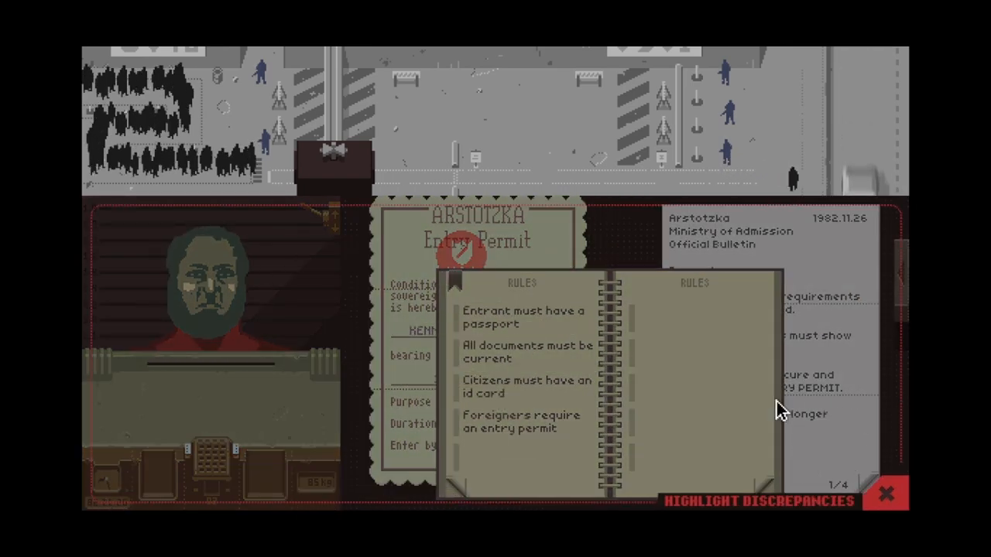
left_click(522, 318)
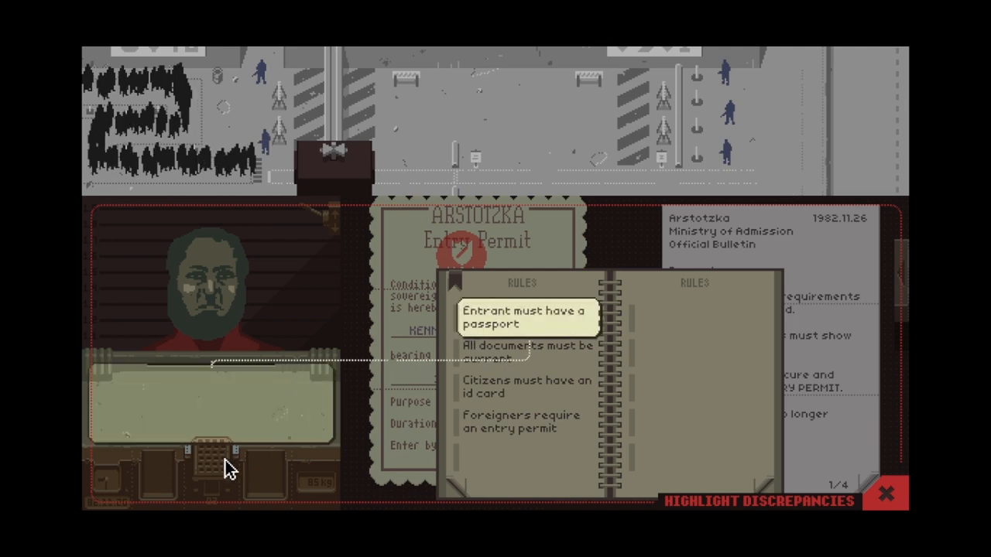
left_click(213, 464)
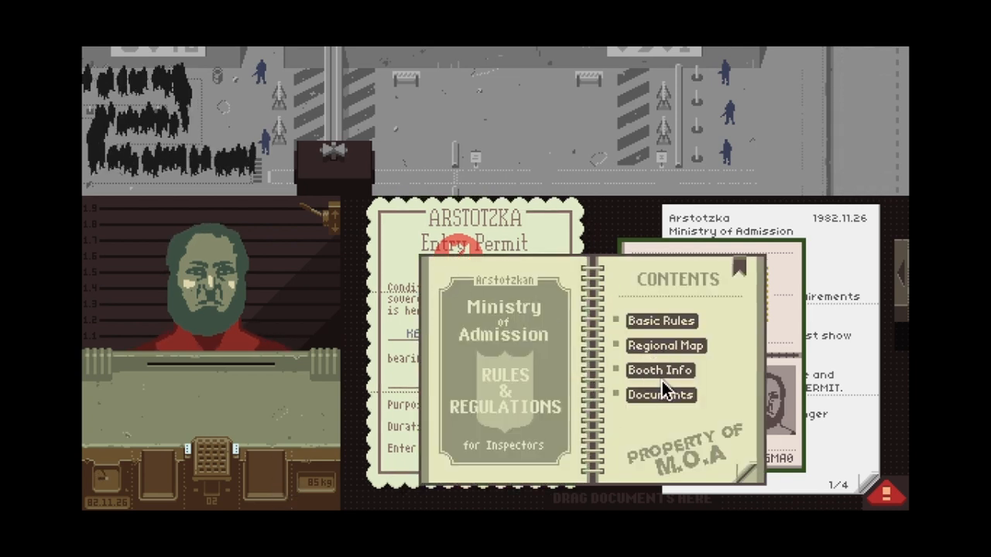
left_click(664, 345)
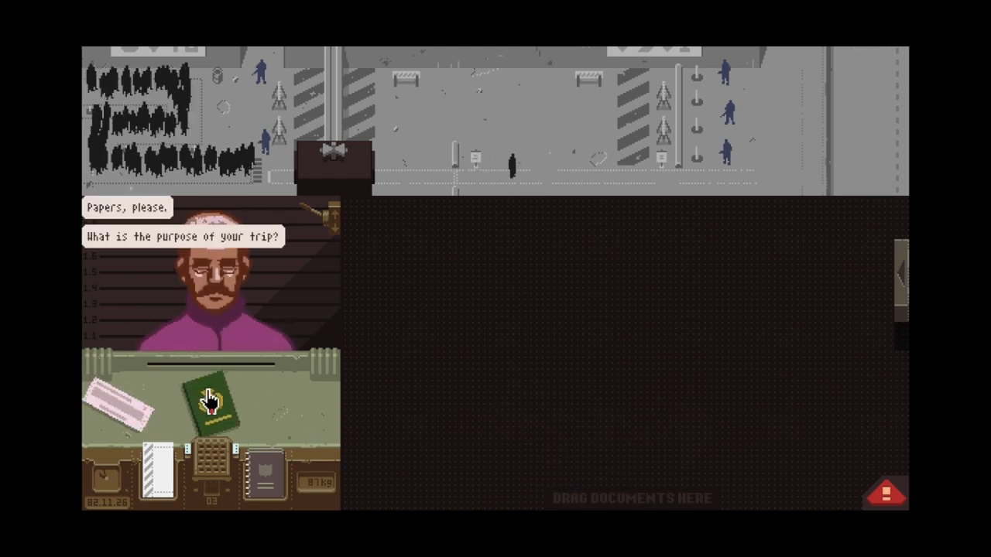
Step: Flag the Antegrian passport under 'Foreigners require an entry permit' and hand it back
left_click_drag(209, 407, 492, 371)
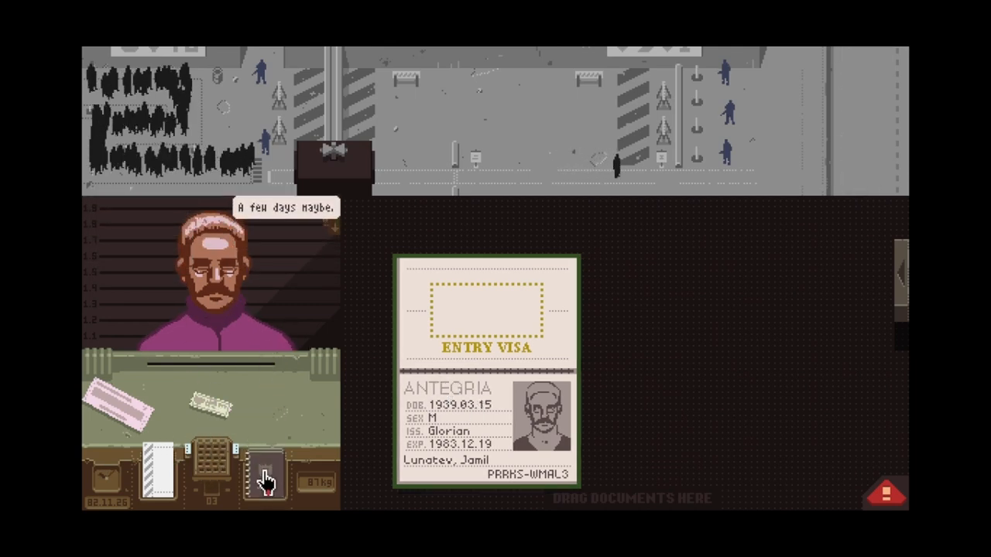
left_click(265, 472)
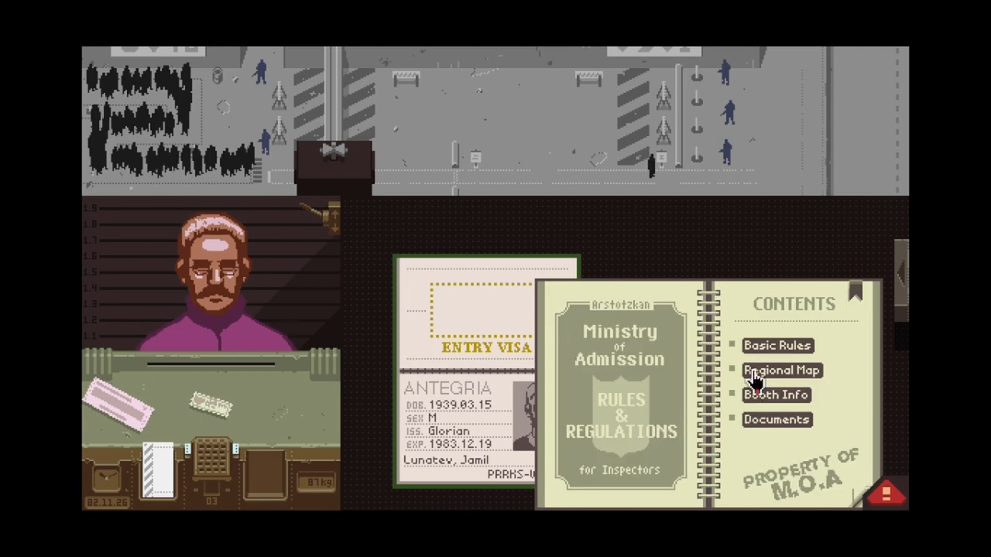
left_click(778, 345)
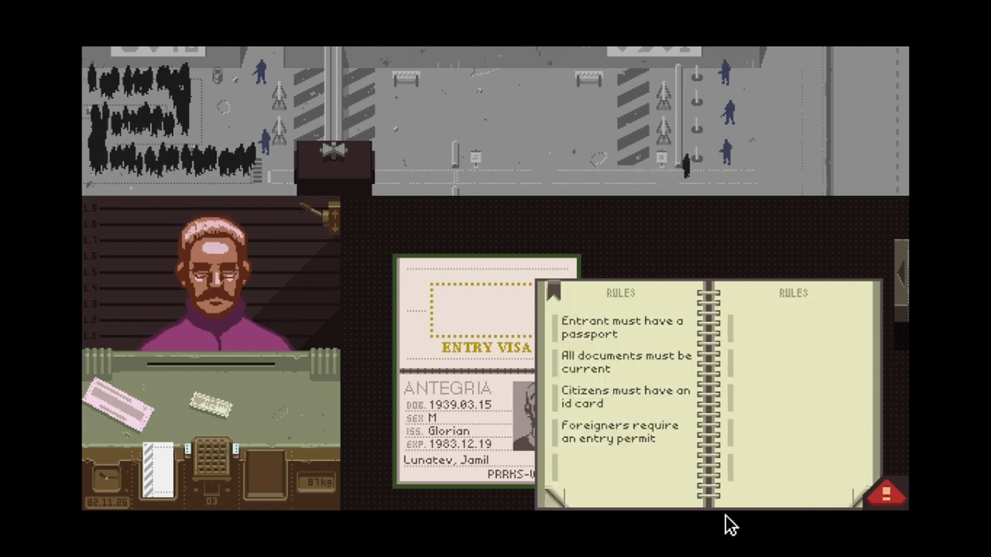
left_click(886, 495)
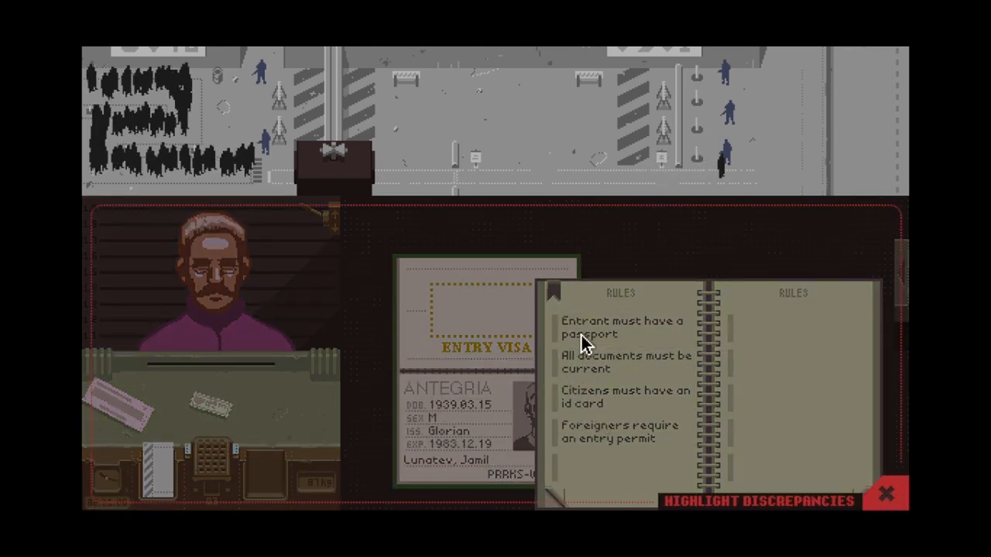
left_click(611, 431)
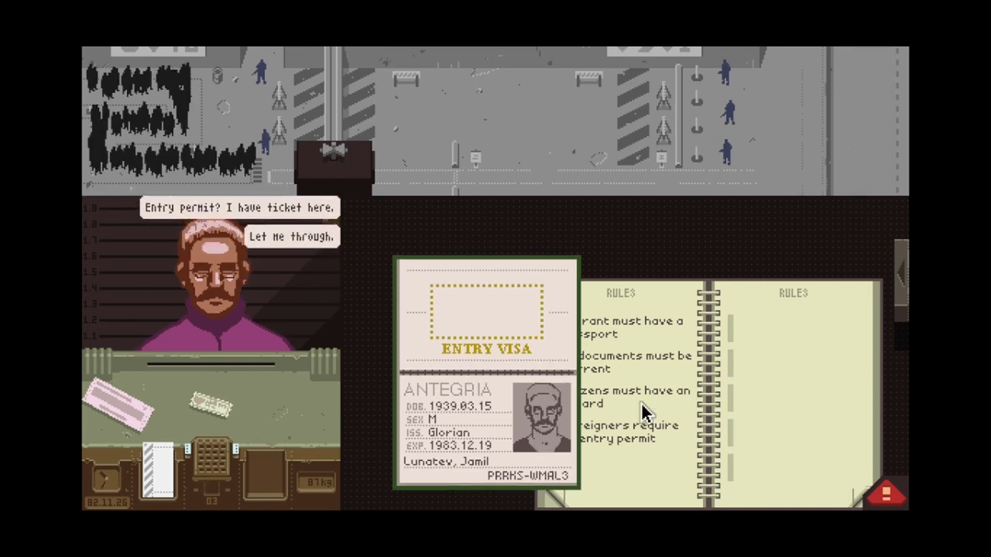
left_click_drag(486, 379, 650, 410)
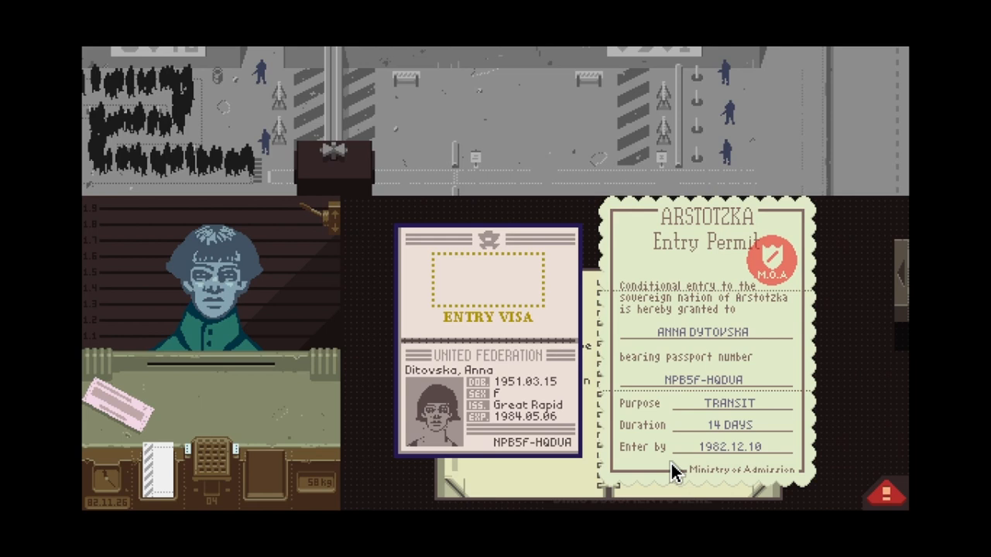
mouse_move(616, 530)
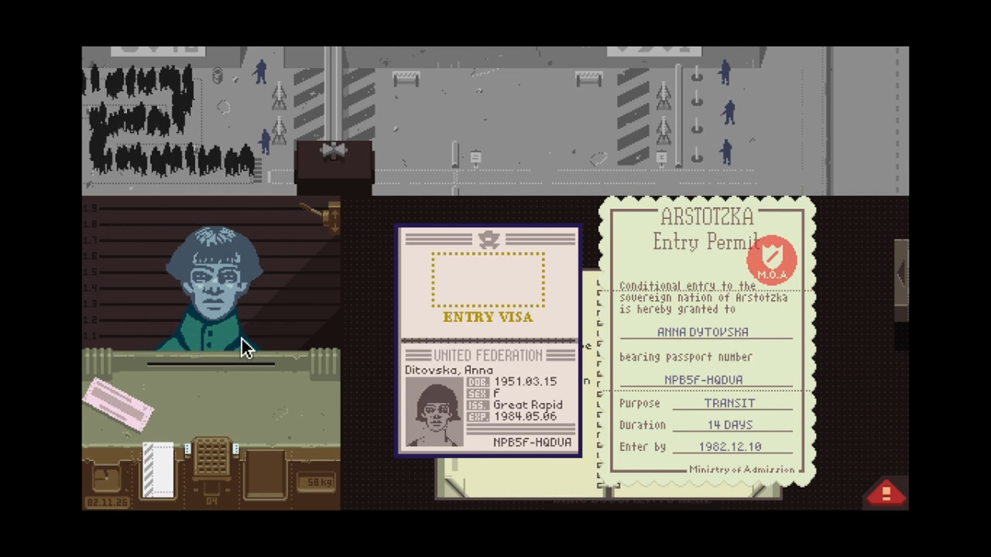
mouse_move(217, 337)
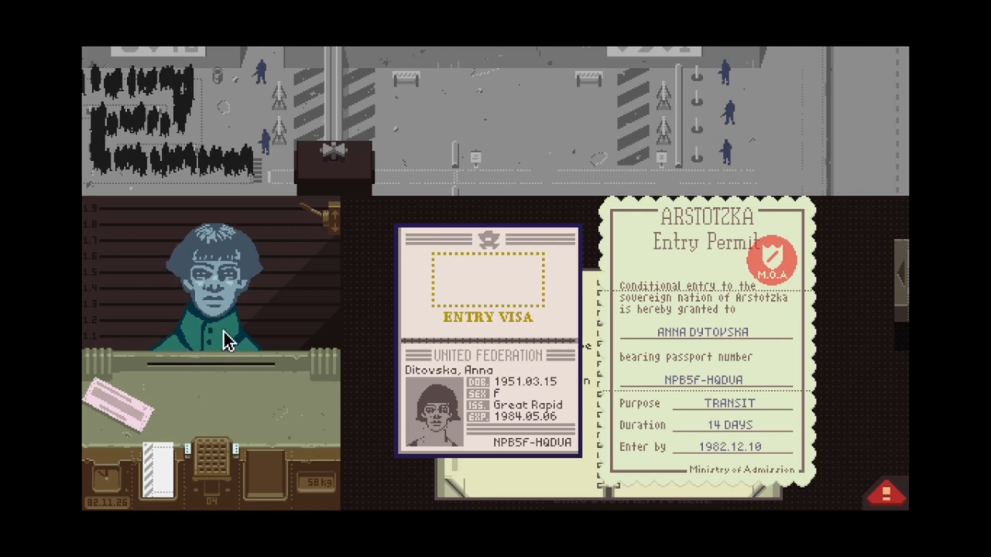
mouse_move(510, 407)
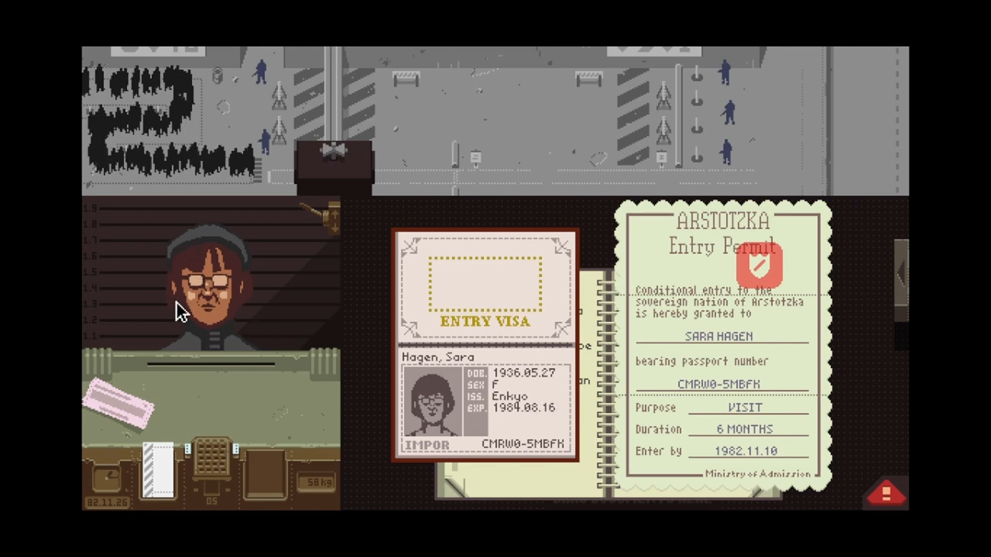
mouse_move(198, 290)
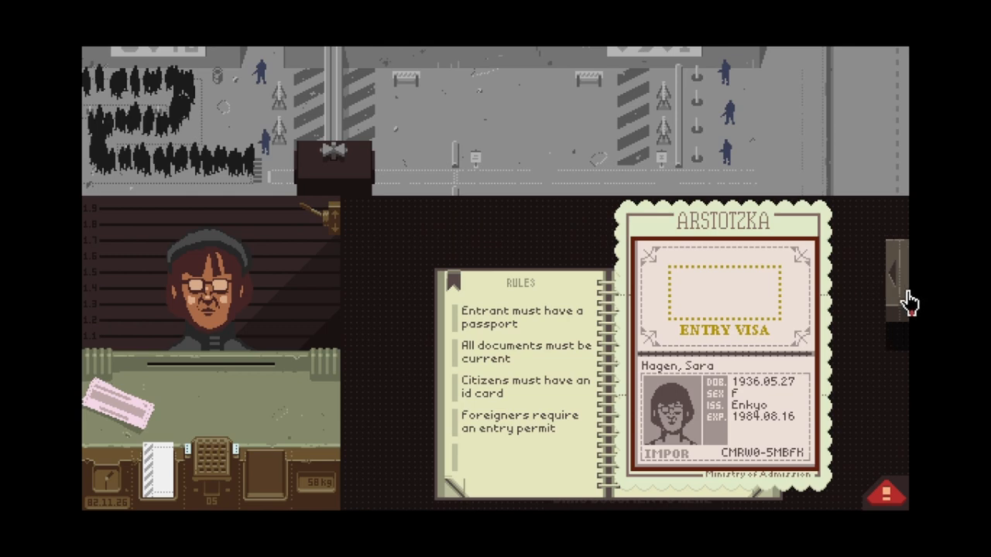
Step: Bring out the entry stamps for Sara Hagen, then call the next entrant
left_click(901, 302)
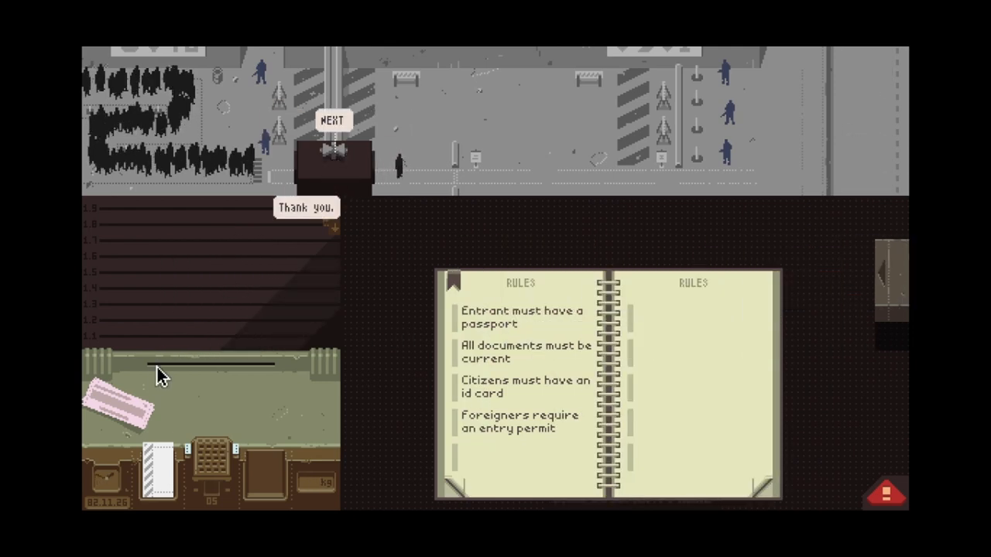
left_click(332, 120)
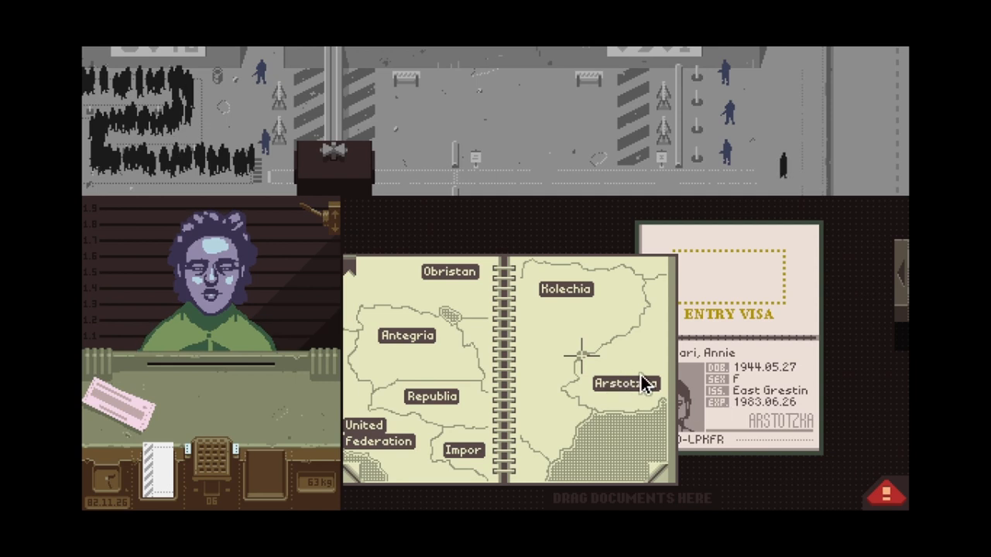
mouse_move(630, 422)
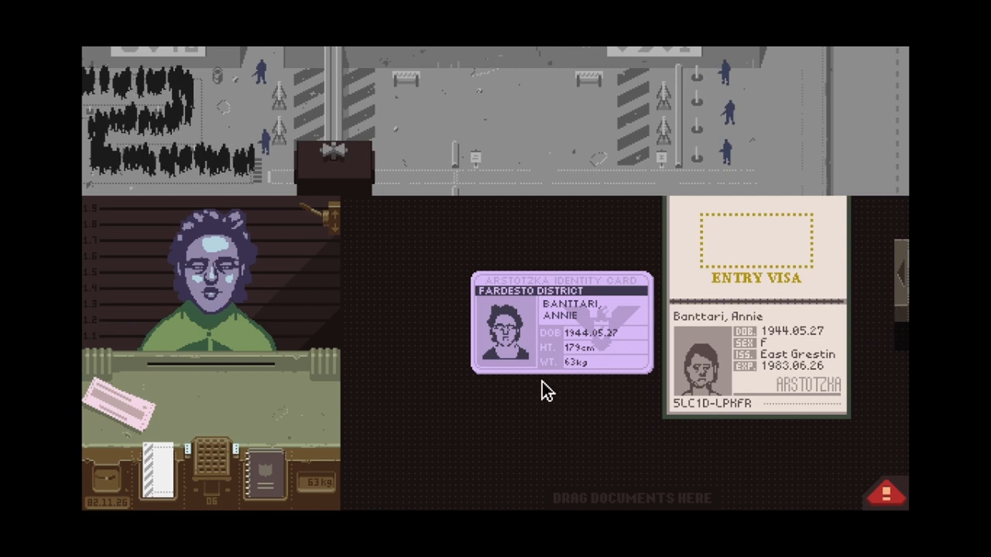
mouse_move(531, 352)
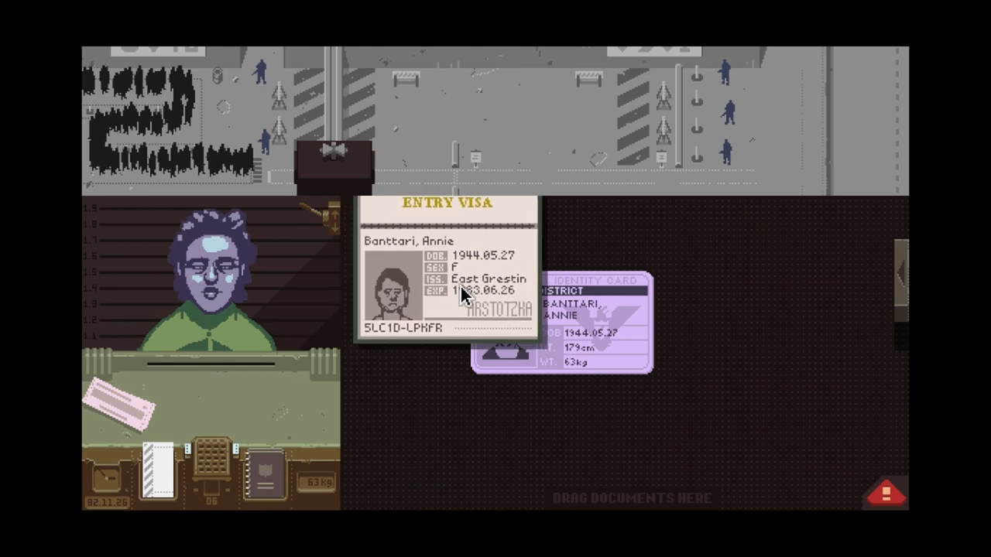
Step: Move Annie Banttari's passport off her ID card and stamp it APPROVED
left_click_drag(445, 271, 751, 302)
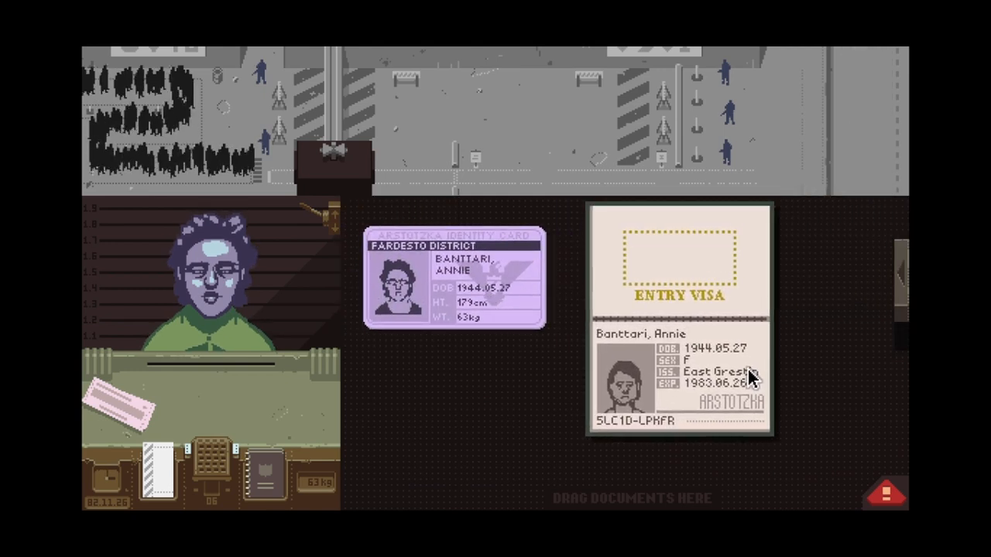
left_click_drag(677, 309, 627, 402)
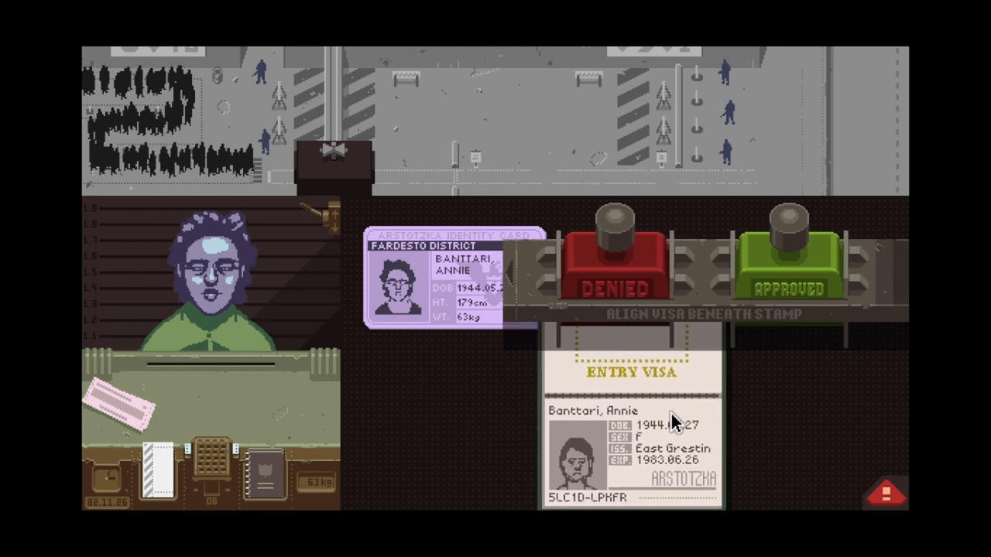
left_click(613, 267)
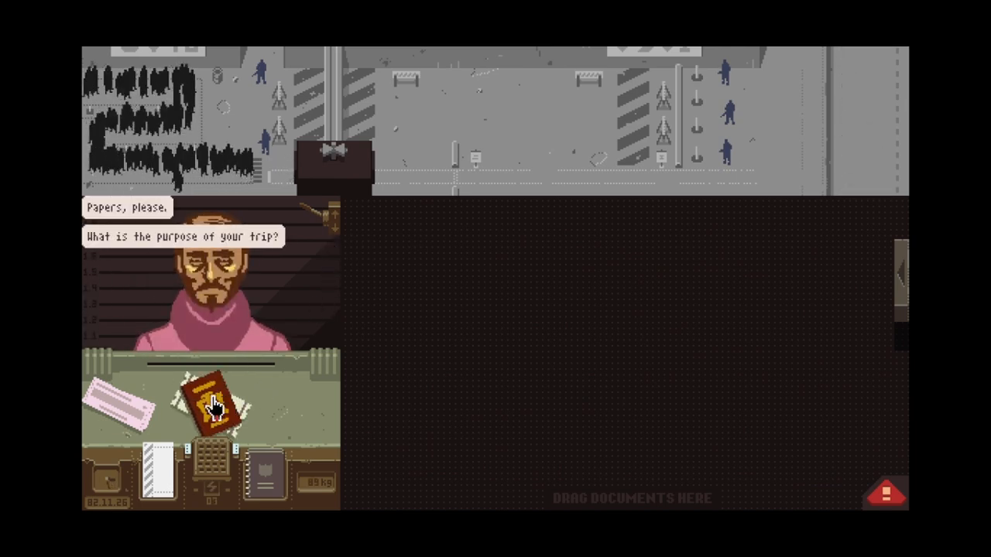
Step: Bring Josef Bornstein's Impor passport onto the desk beside his entry permit
left_click_drag(217, 399, 499, 353)
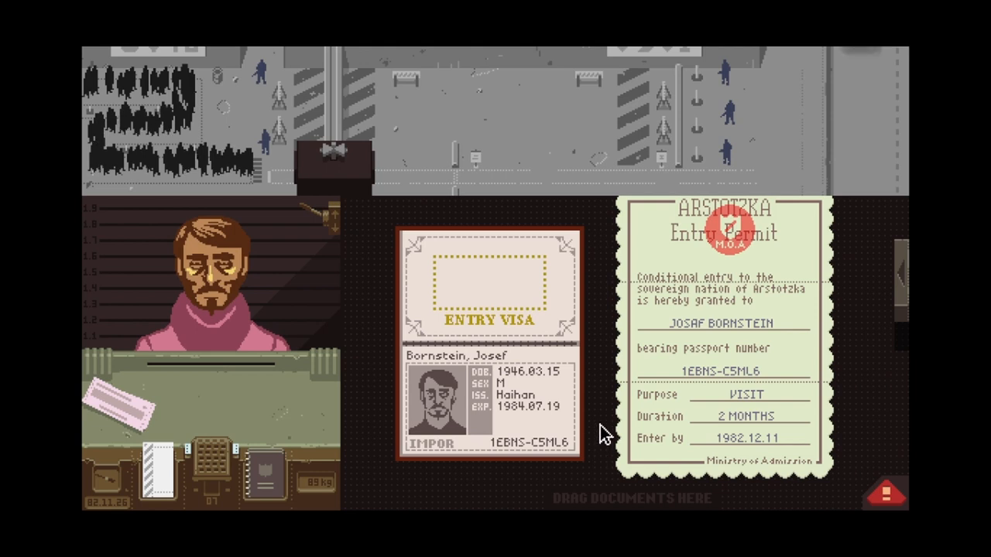
mouse_move(216, 259)
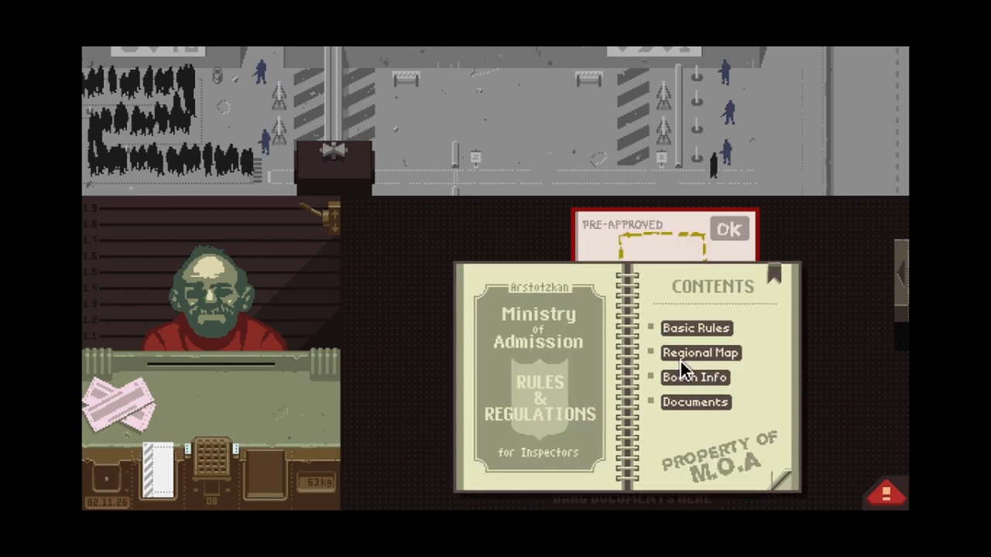
Step: Check the Cobrastan passport on the Regional Map and stamp it DENIED
left_click(695, 328)
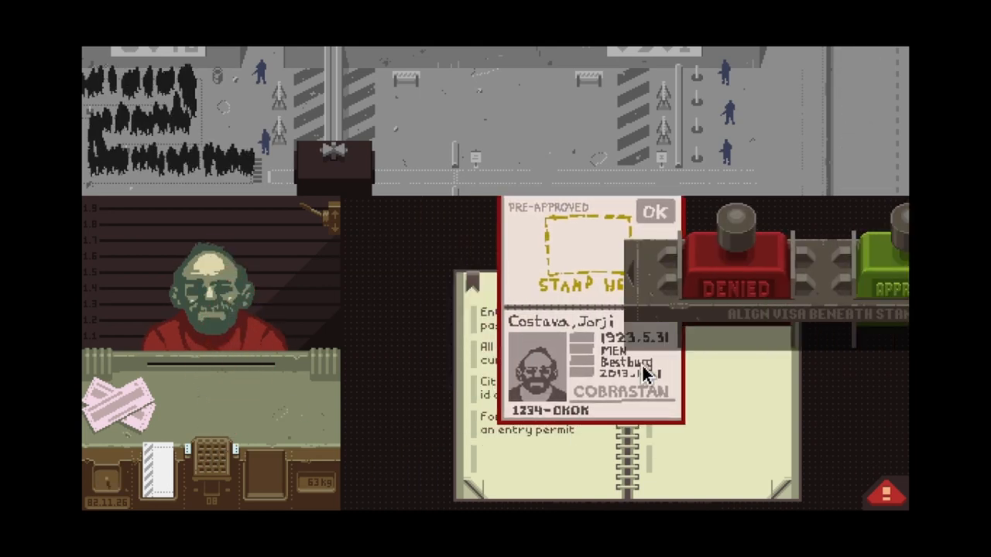
left_click(655, 211)
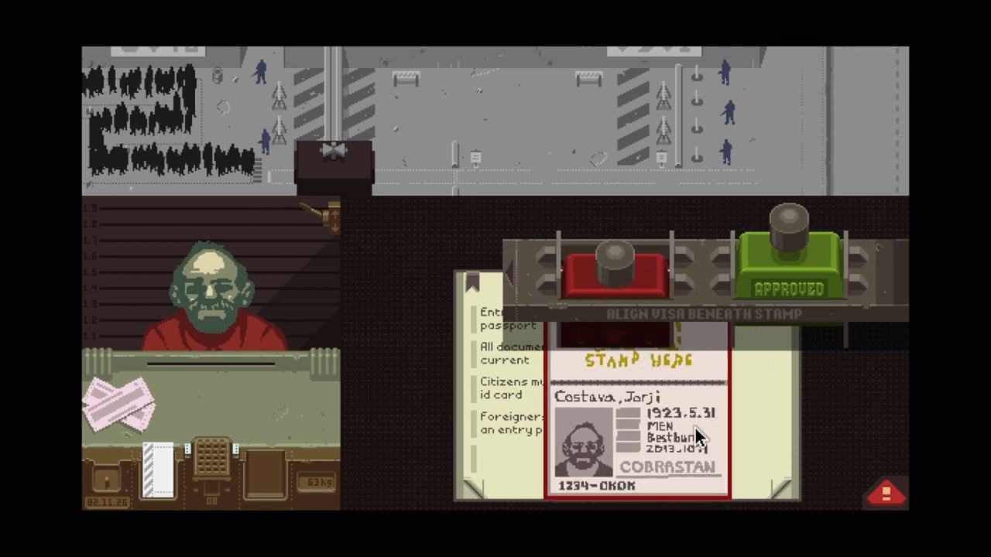
left_click(614, 271)
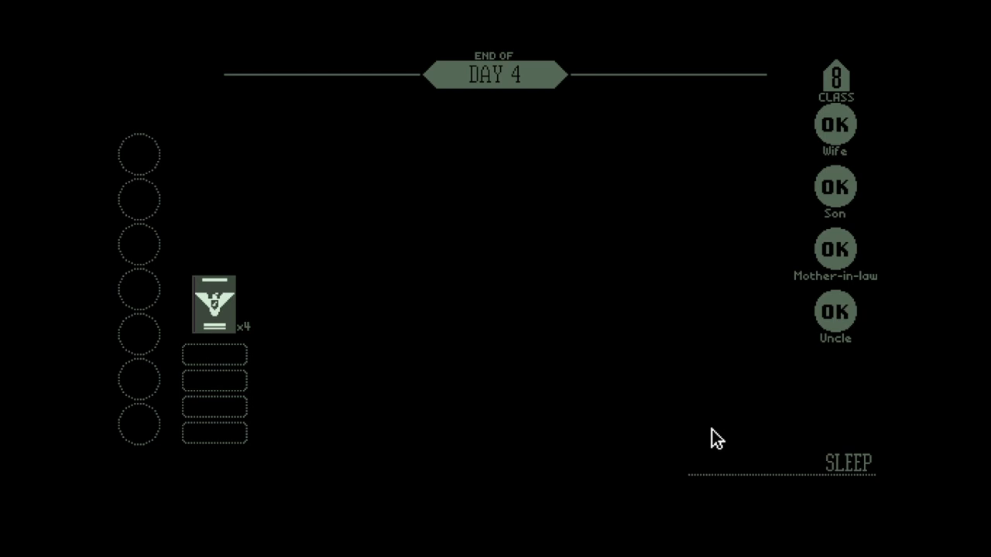
Step: Reveal the Day 4 budget with raised rent, food and heat unpaid, total $-5
left_click(848, 462)
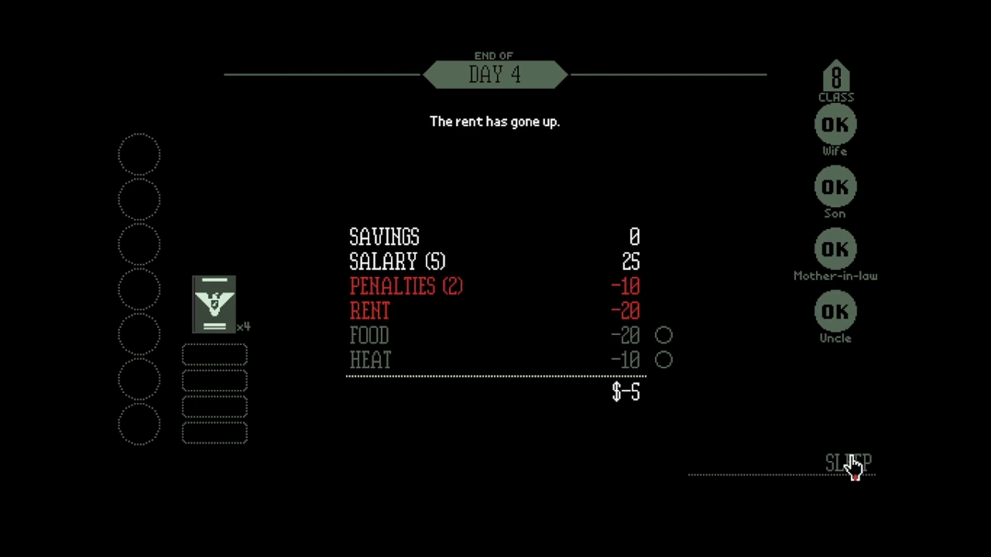
mouse_move(851, 480)
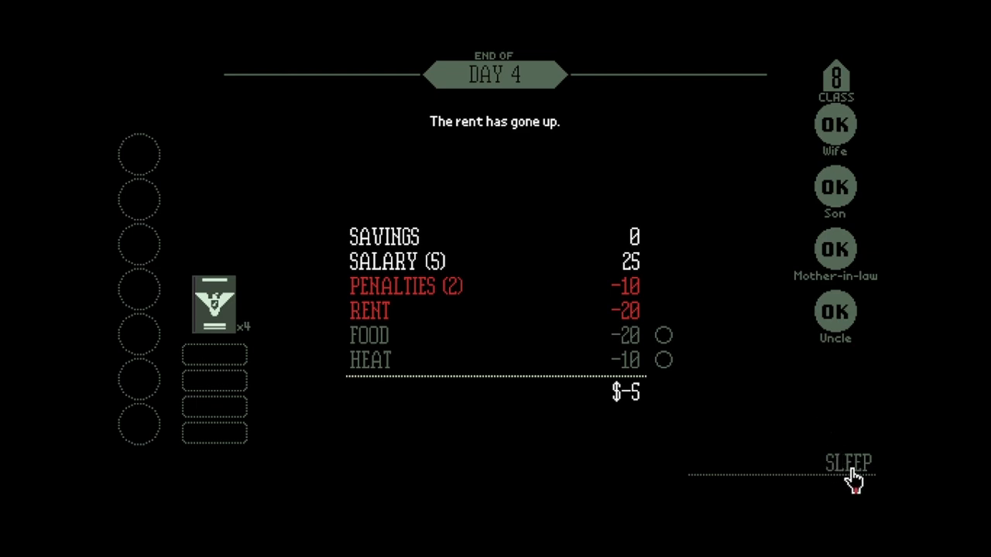